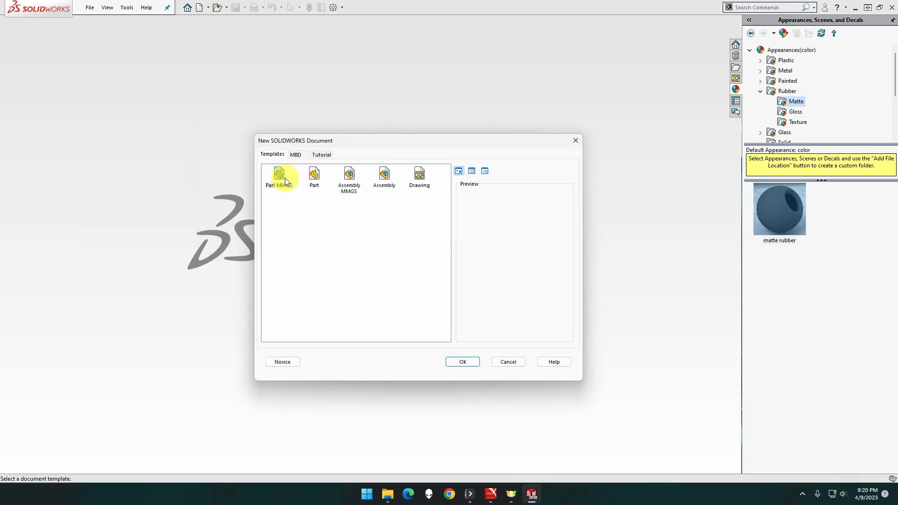
- Create a new MMGS part and select the Top Plane for sketching
left_click(462, 361)
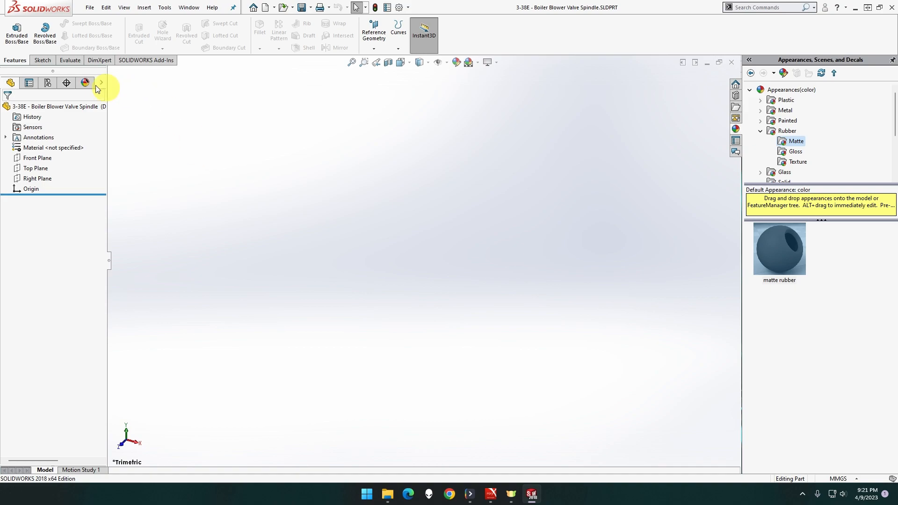
left_click(37, 167)
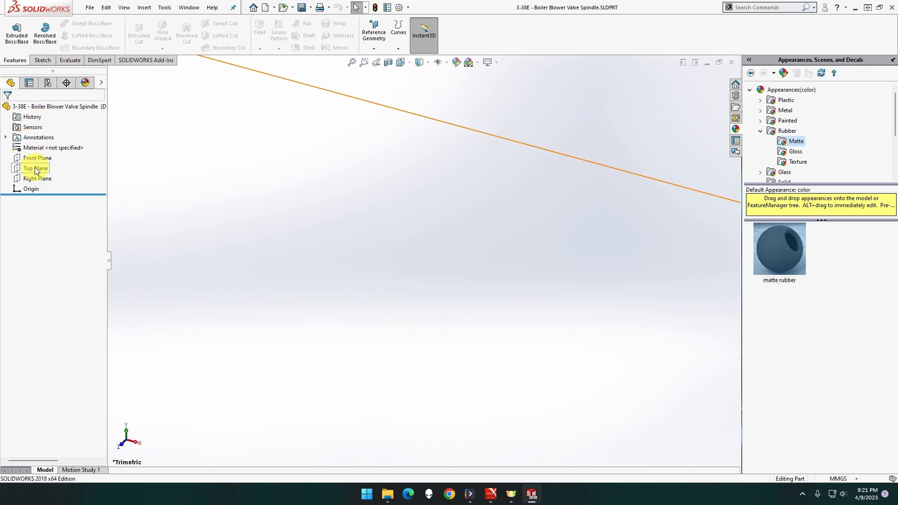
- Sketch a 5 mm diameter circle centred on the origin on the Top Plane
left_click(34, 168)
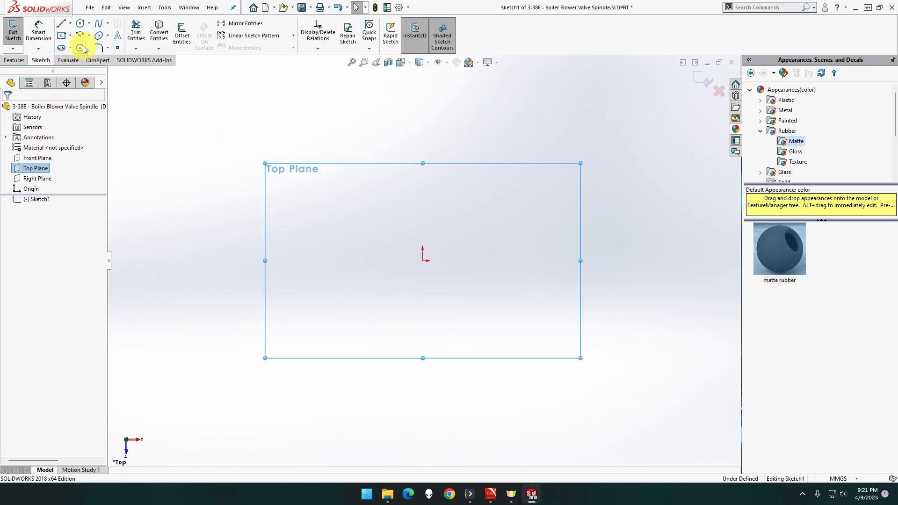
left_click(78, 22)
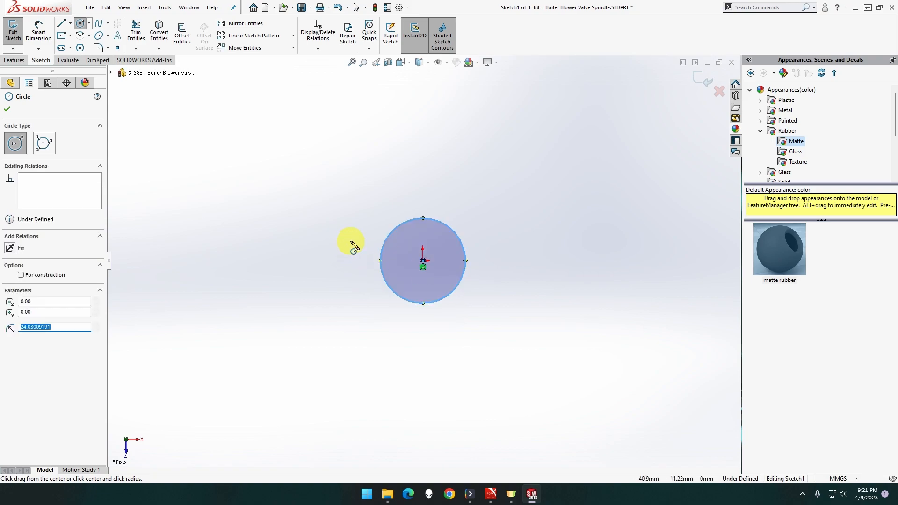
mouse_move(199, 110)
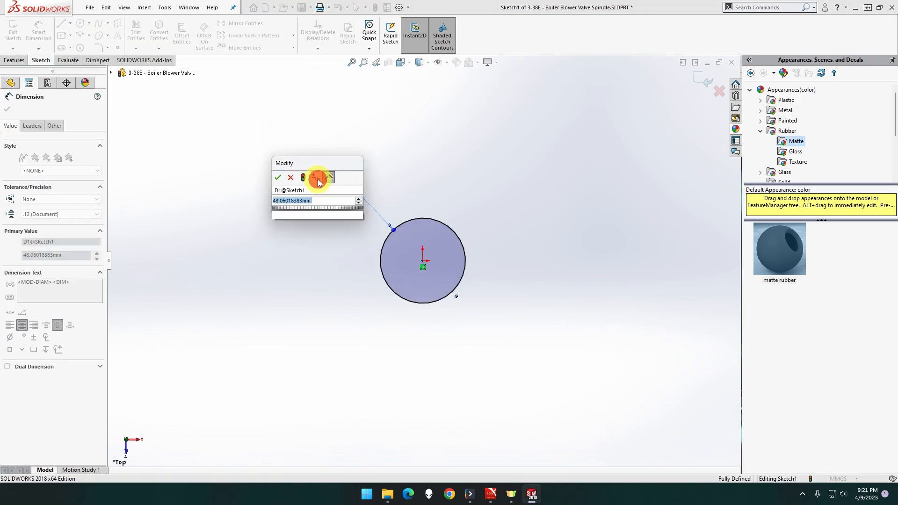
left_click(278, 178)
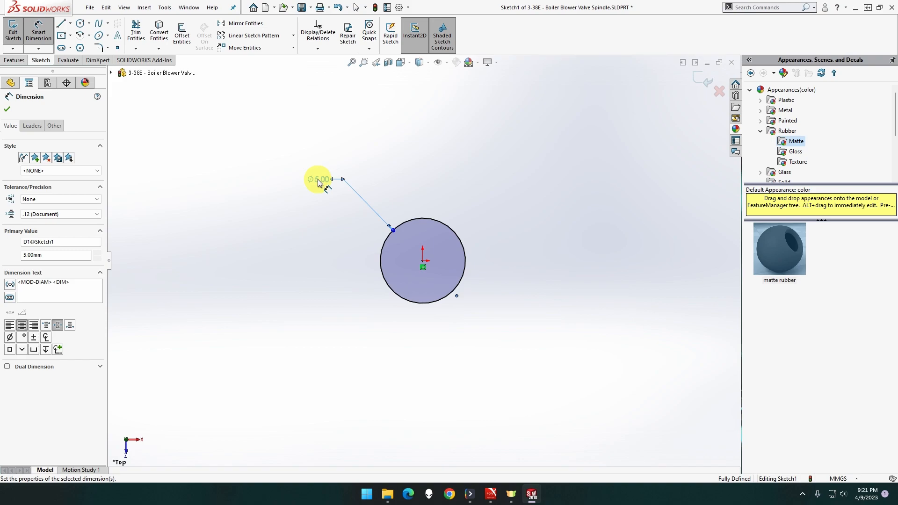
mouse_move(67, 60)
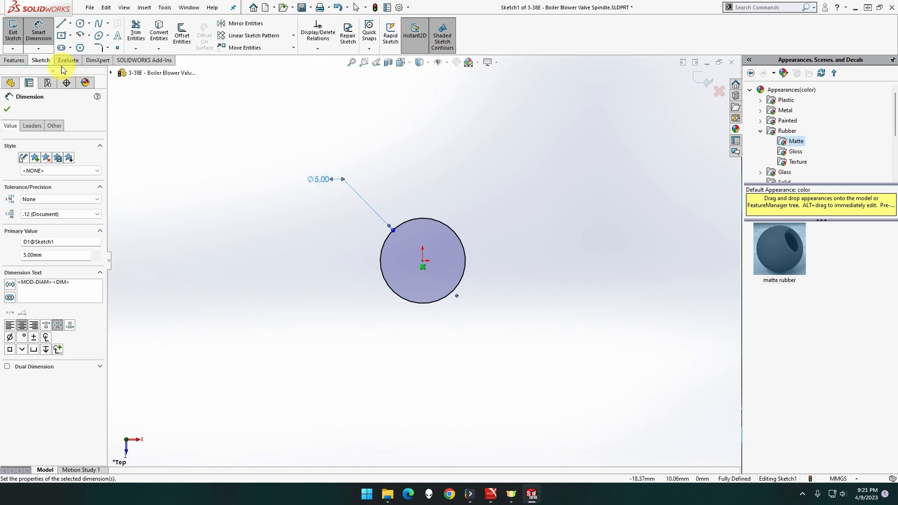
left_click(13, 59)
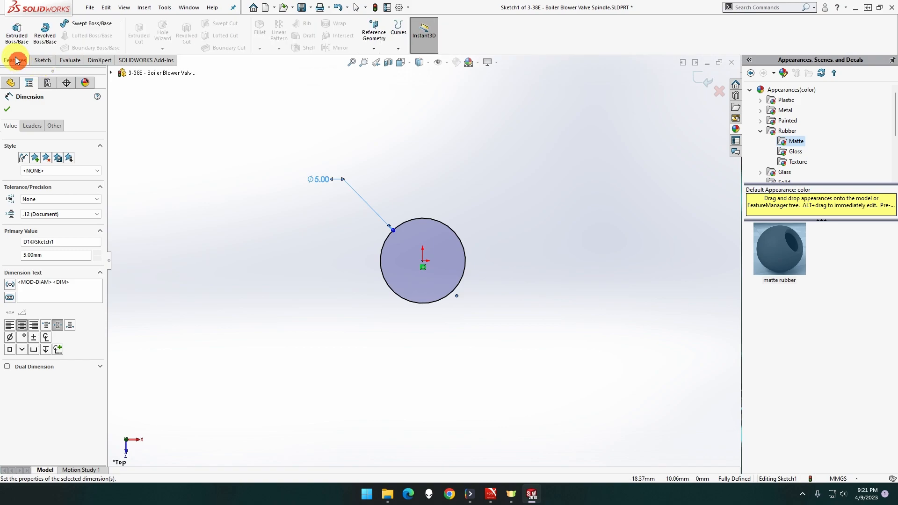
- Extrude the 5 mm circle blind to 35 mm as Boss-Extrude1 and fit it in view
left_click(16, 34)
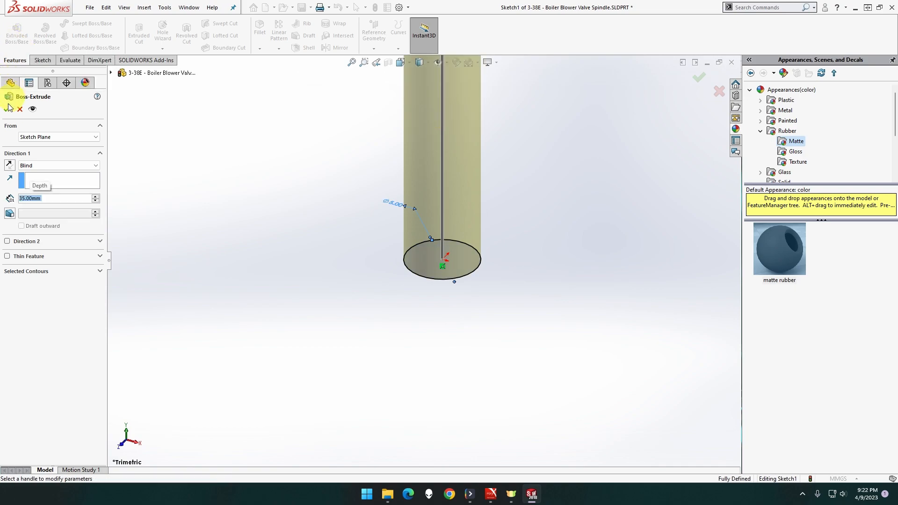
left_click(698, 78)
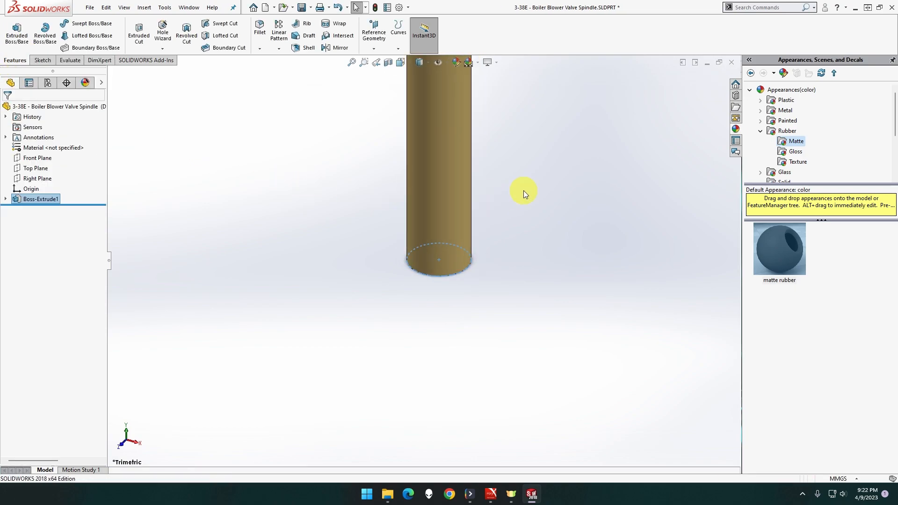
left_click(353, 62)
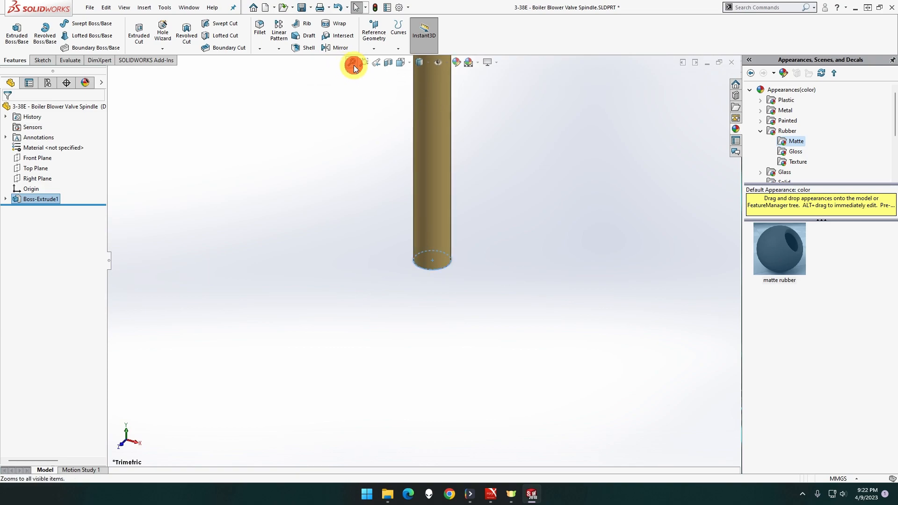
left_click(353, 62)
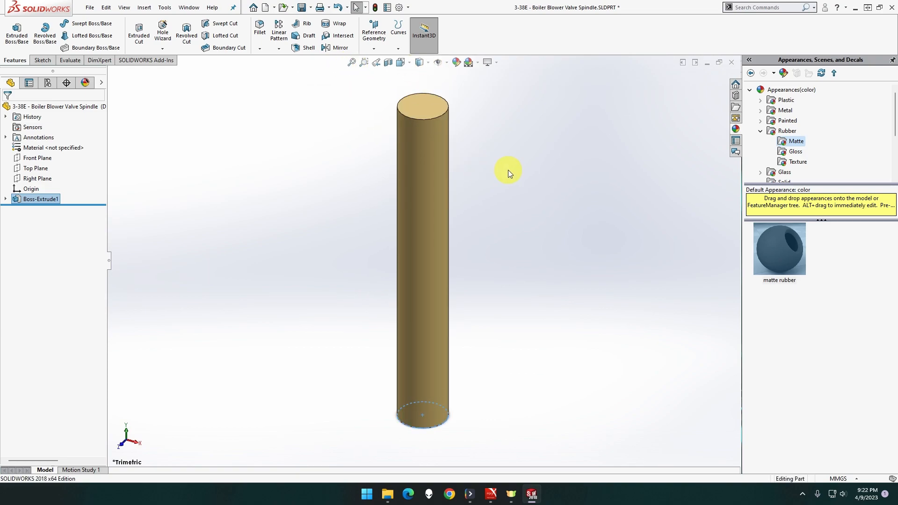
- Sketch a 4 mm circle on the cylinder's top face, ready for a 7 mm boss extrusion
right_click(412, 106)
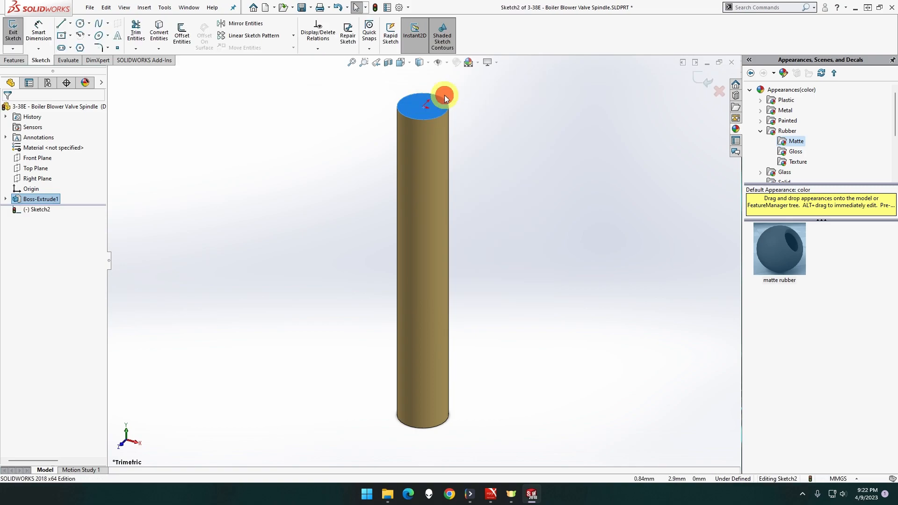
left_click(81, 23)
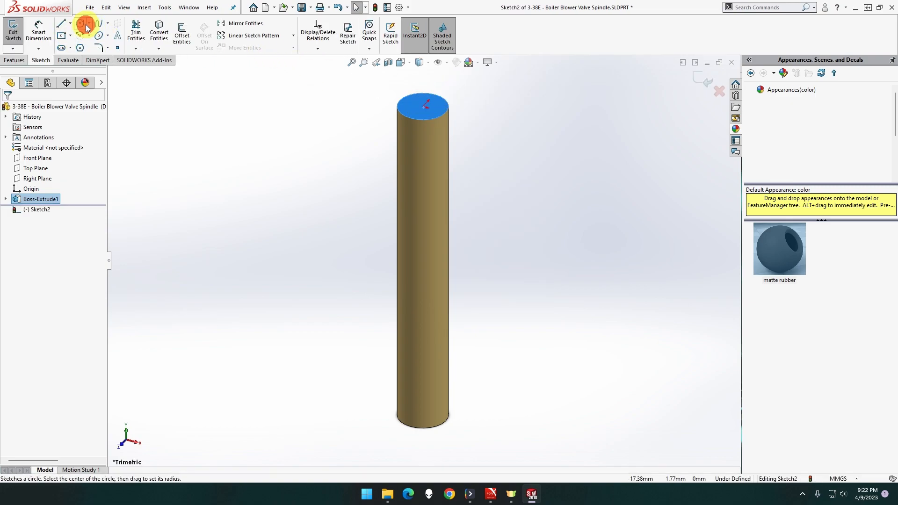
left_click(83, 22)
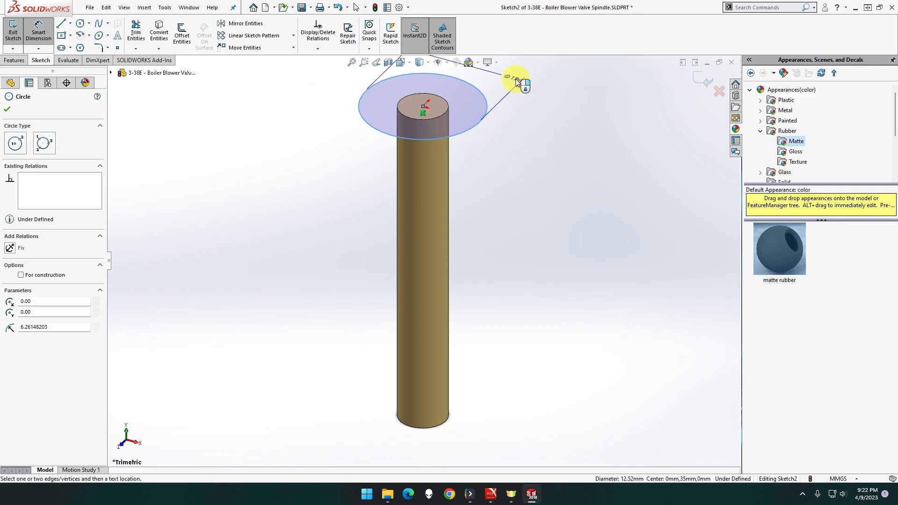
left_click(542, 72)
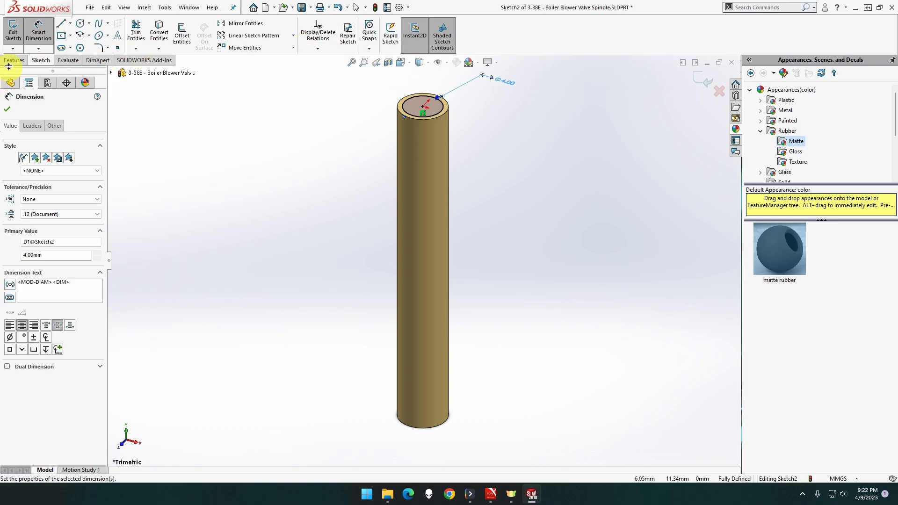
left_click(15, 31)
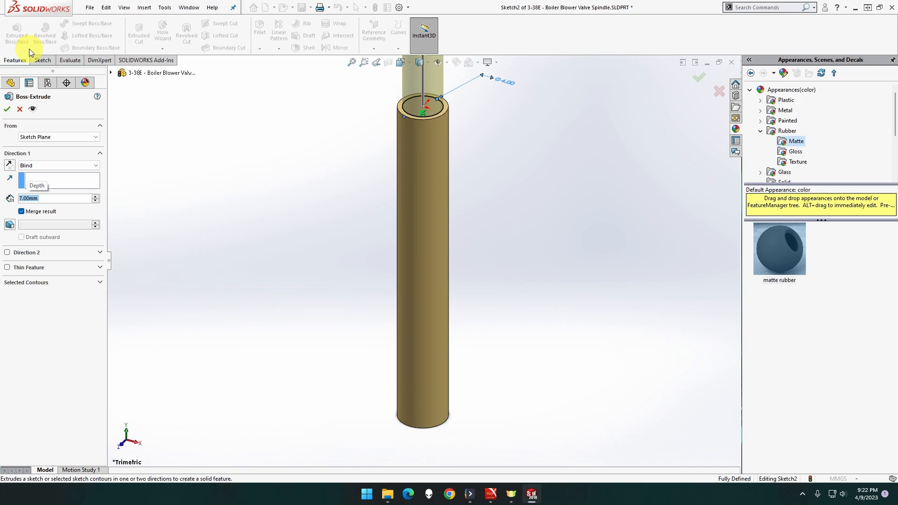
- Accept the 7 mm extrusion of the 4 mm circle as Boss-Extrude2
left_click(7, 108)
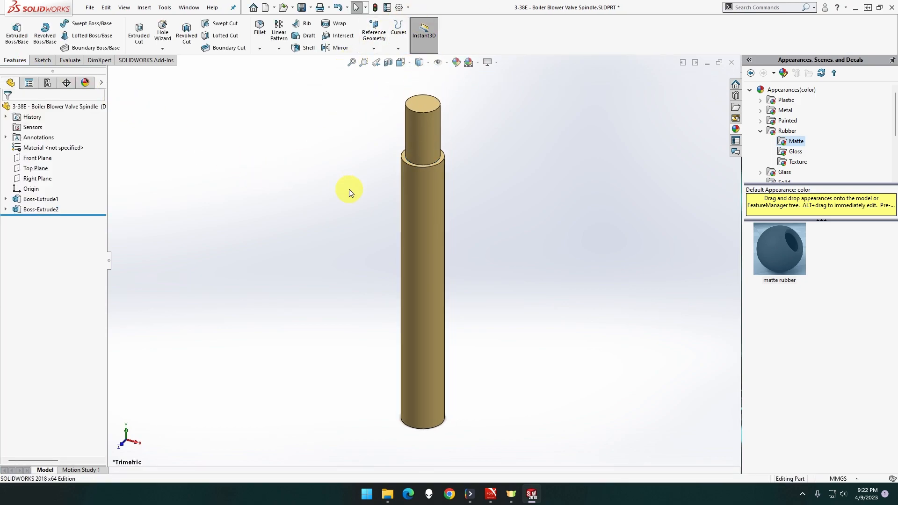
mouse_move(434, 303)
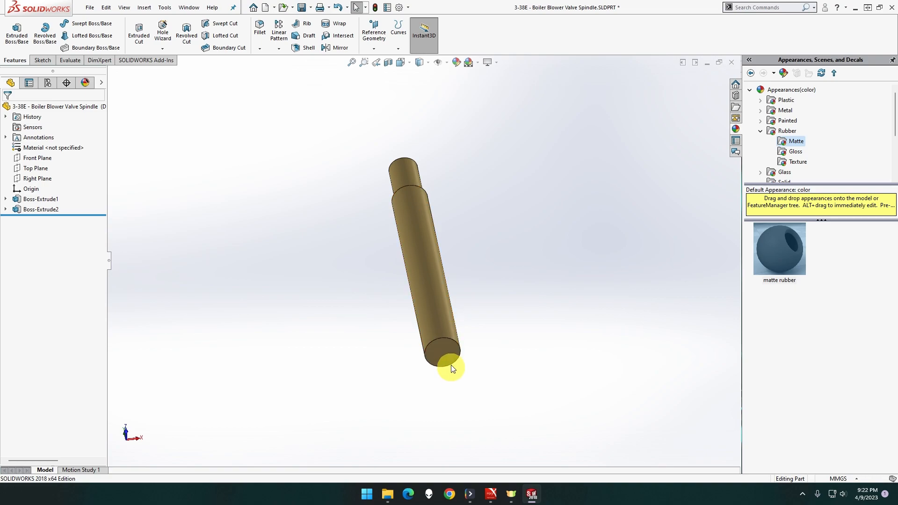
mouse_move(452, 359)
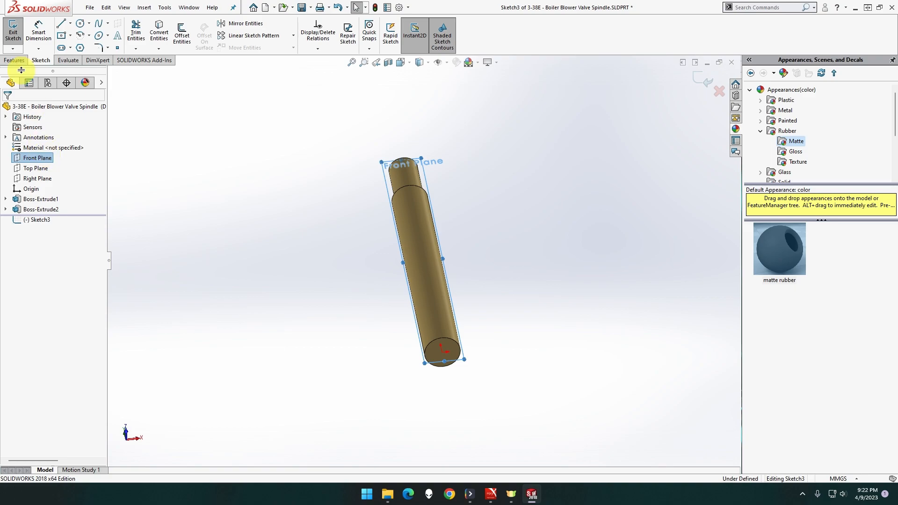
- Open a fresh Sketch4 on the Front Plane facing the shaft's bottom end
right_click(37, 157)
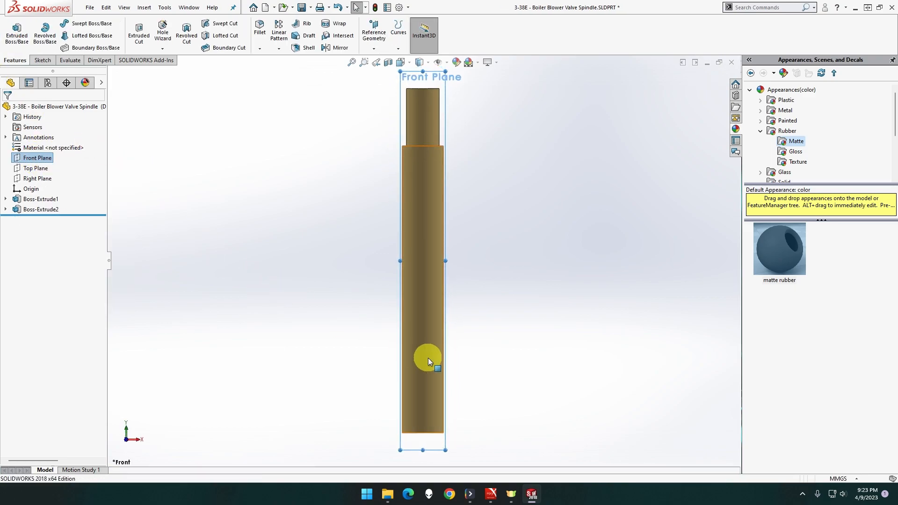
right_click(37, 157)
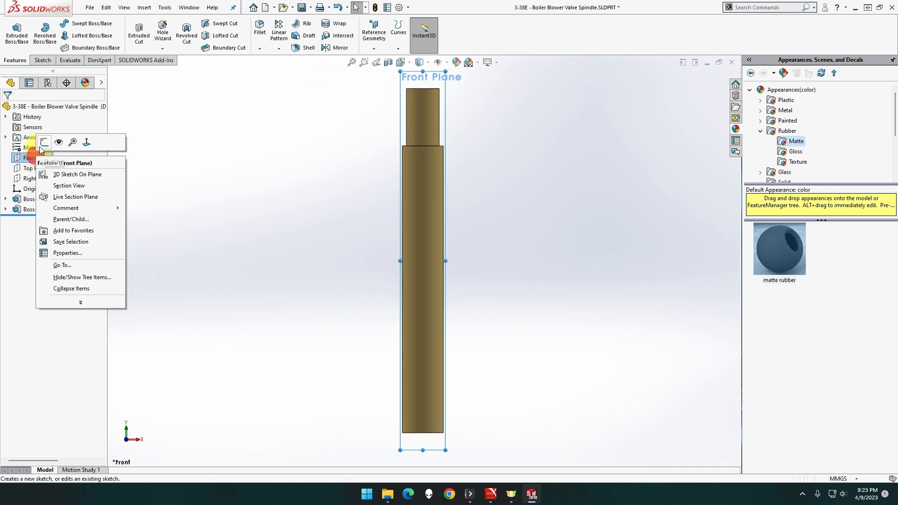
left_click(44, 142)
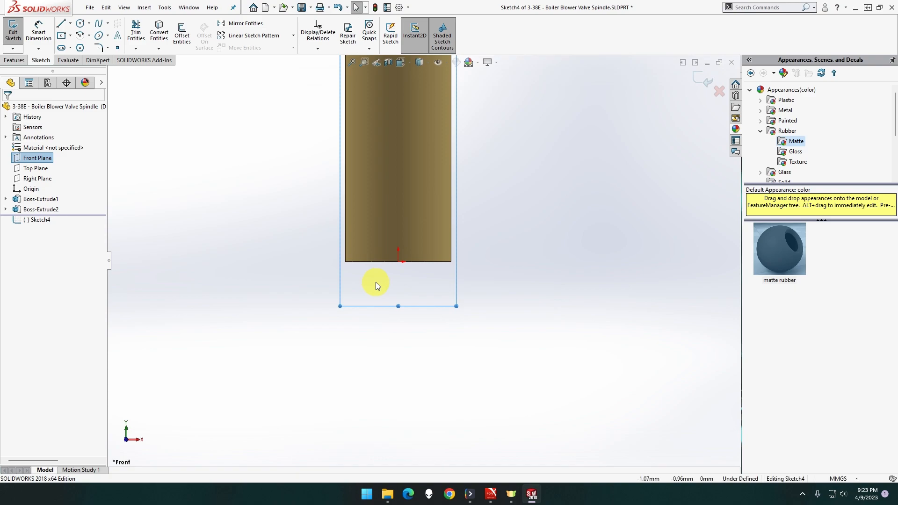
mouse_move(384, 286)
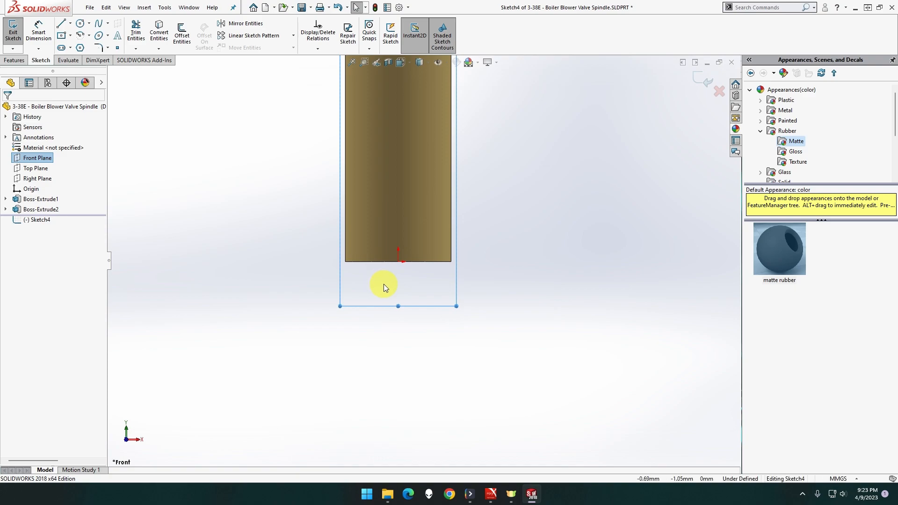
mouse_move(175, 172)
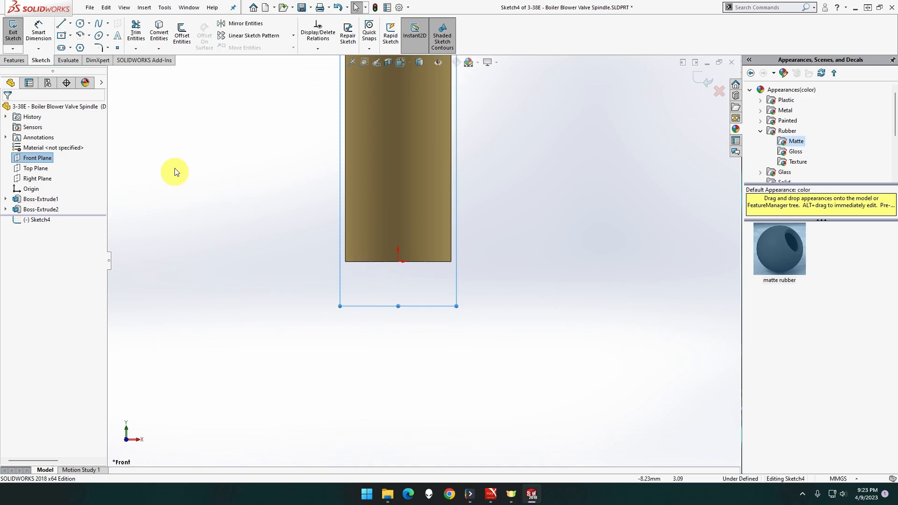
- Draw the closed four-sided tapered collar profile below the shaft with the Line tool
left_click(61, 22)
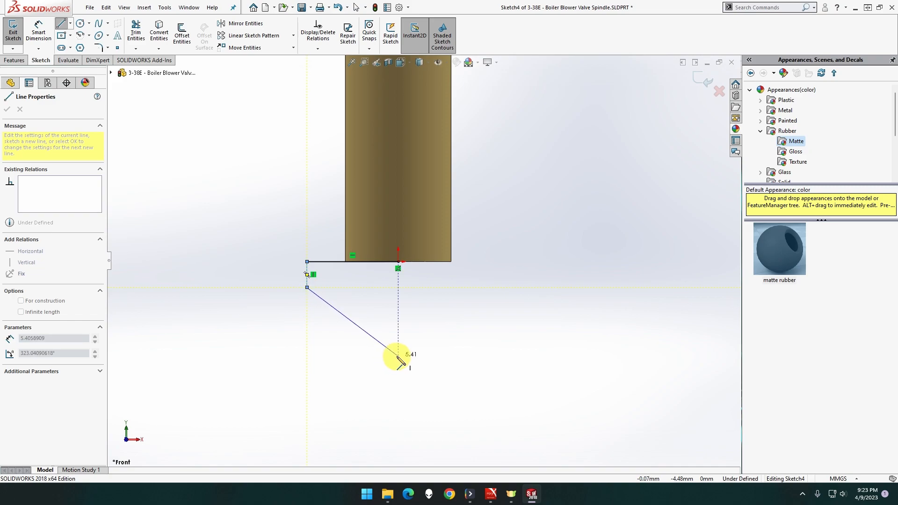
left_click(397, 264)
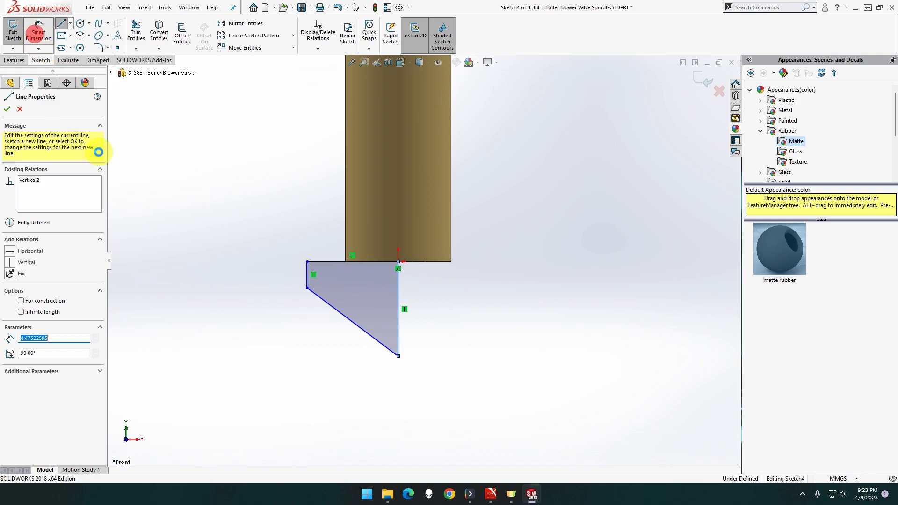
left_click(7, 110)
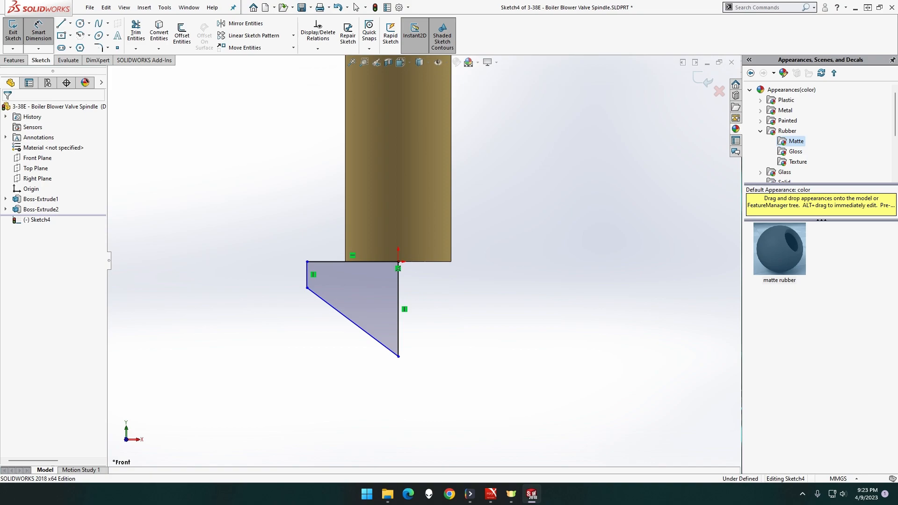
mouse_move(339, 245)
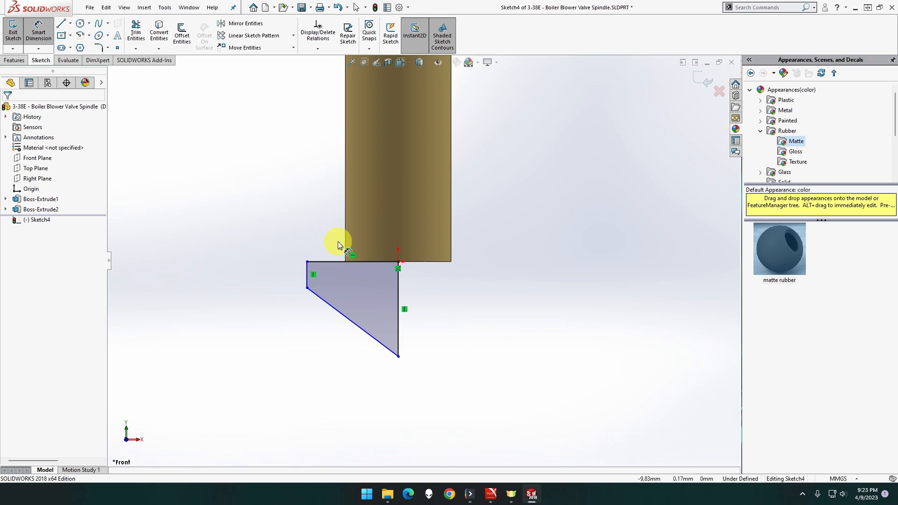
- Dimension the collar profile to 4, 2 and 5 mm and redraw the taper with a 1 mm bottom flat
left_click(353, 256)
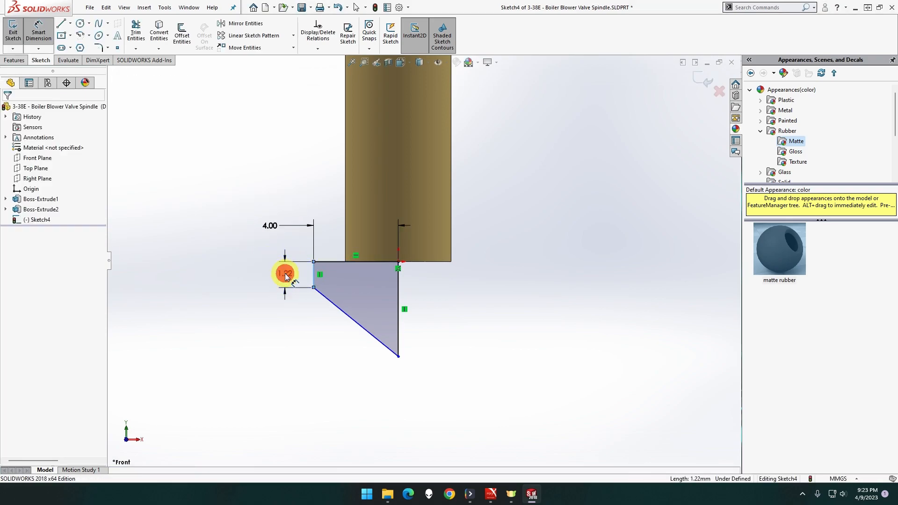
left_click(284, 273)
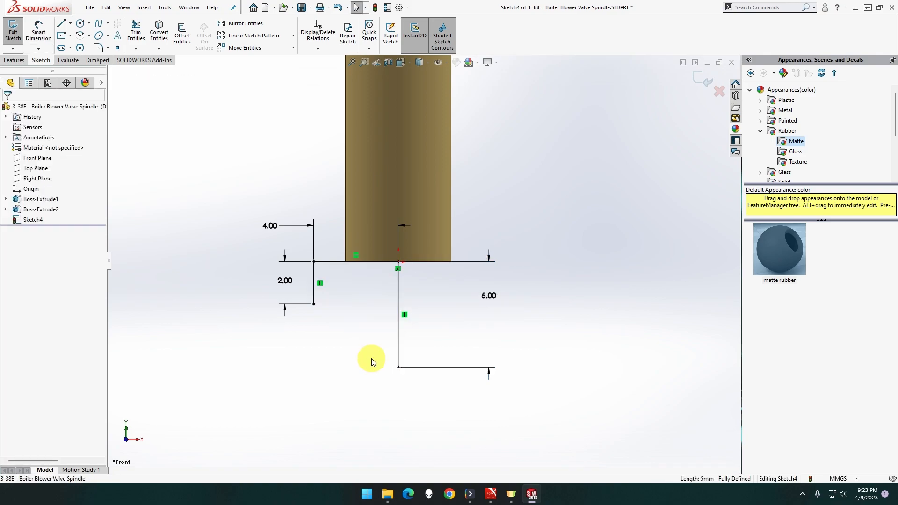
left_click(61, 24)
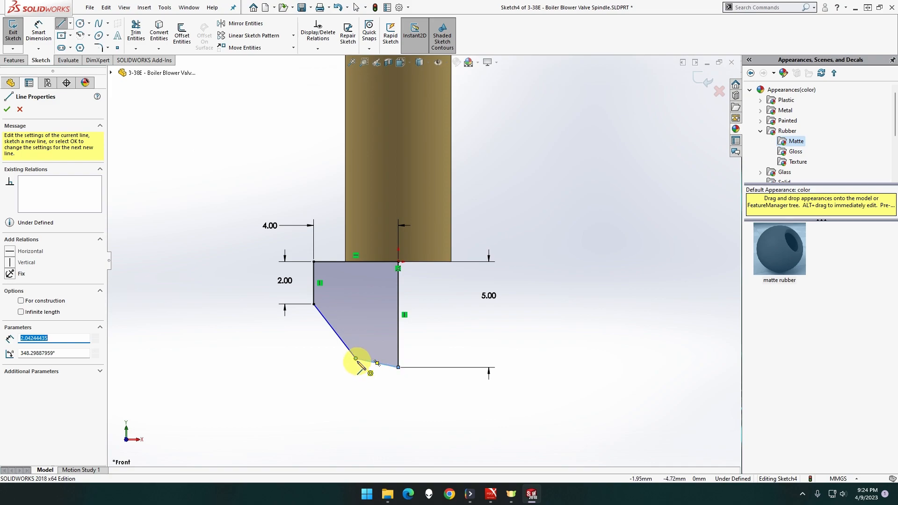
left_click(355, 359)
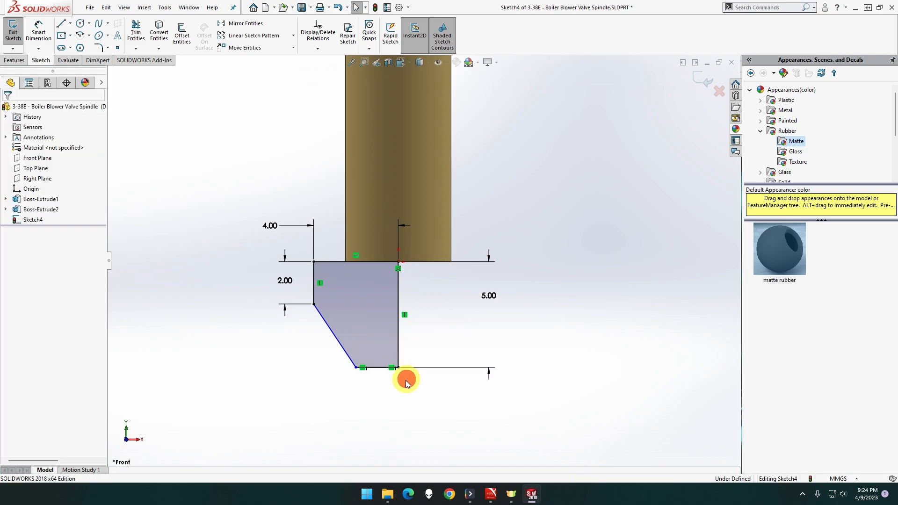
mouse_move(403, 389)
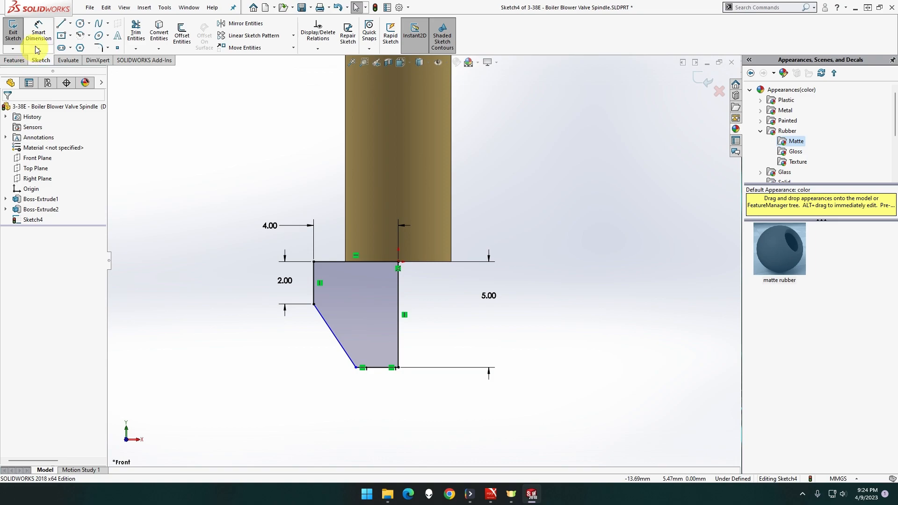
mouse_move(472, 300)
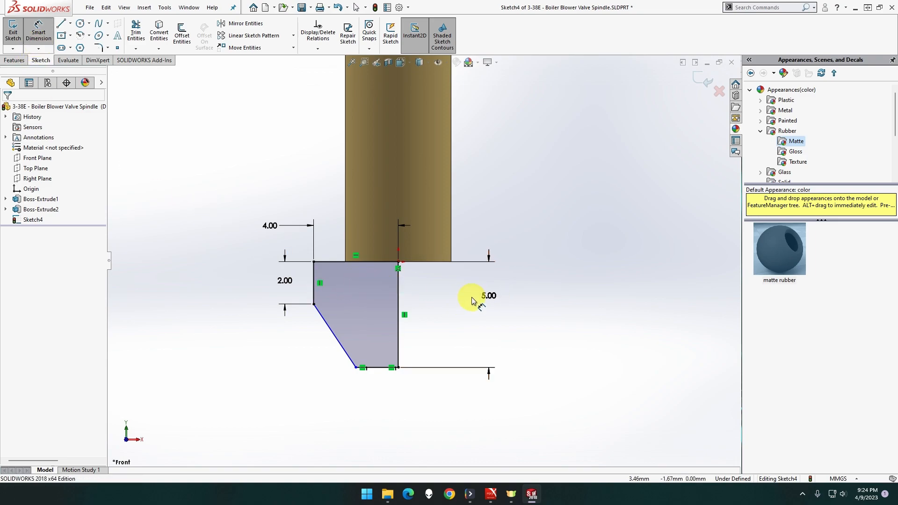
mouse_move(398, 369)
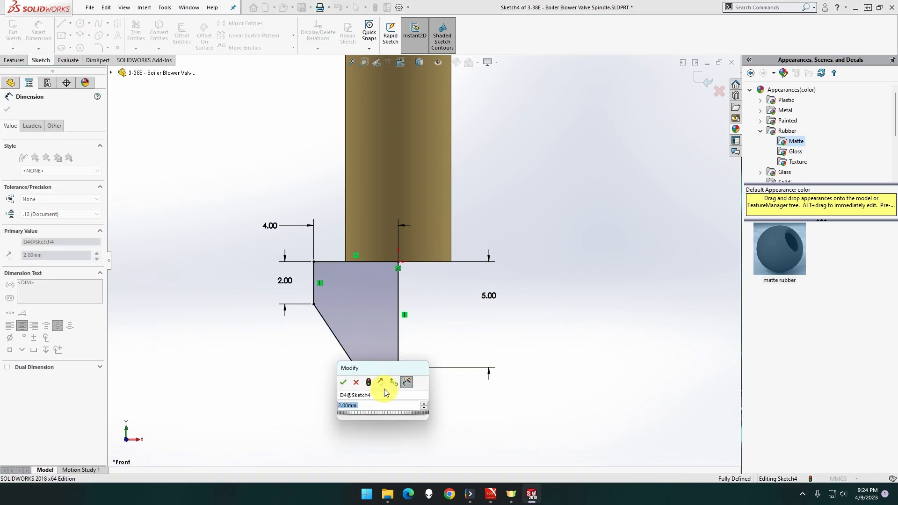
left_click(343, 382)
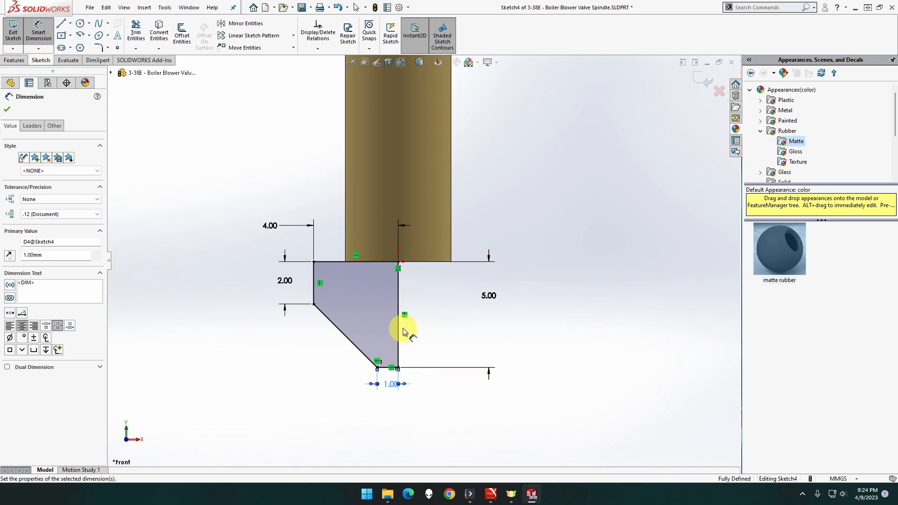
mouse_move(447, 366)
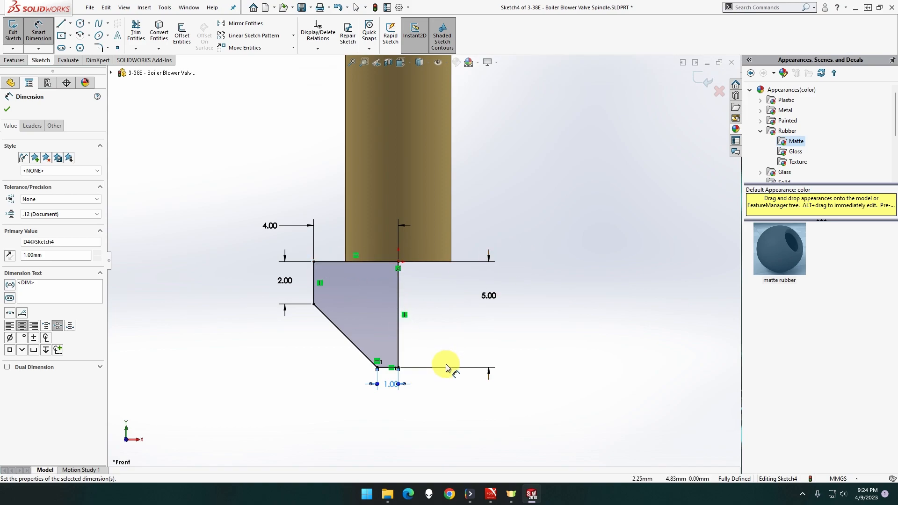
mouse_move(404, 382)
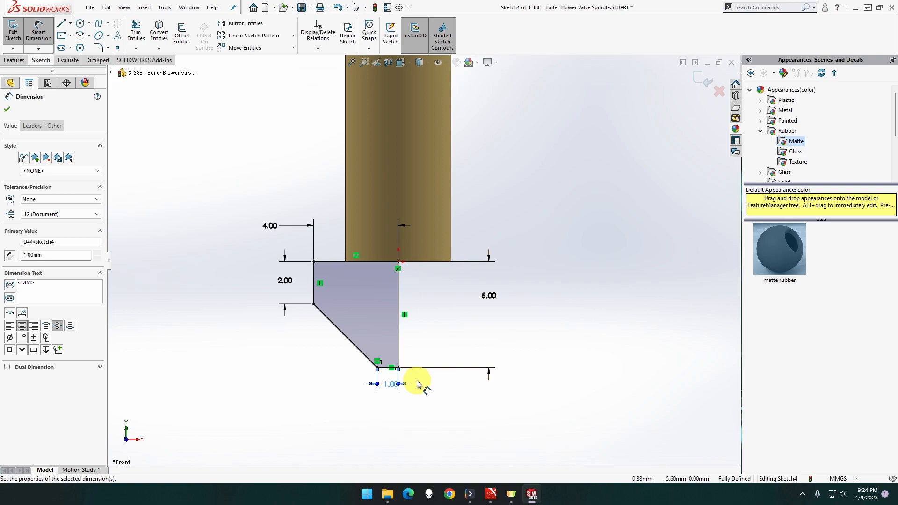
mouse_move(307, 289)
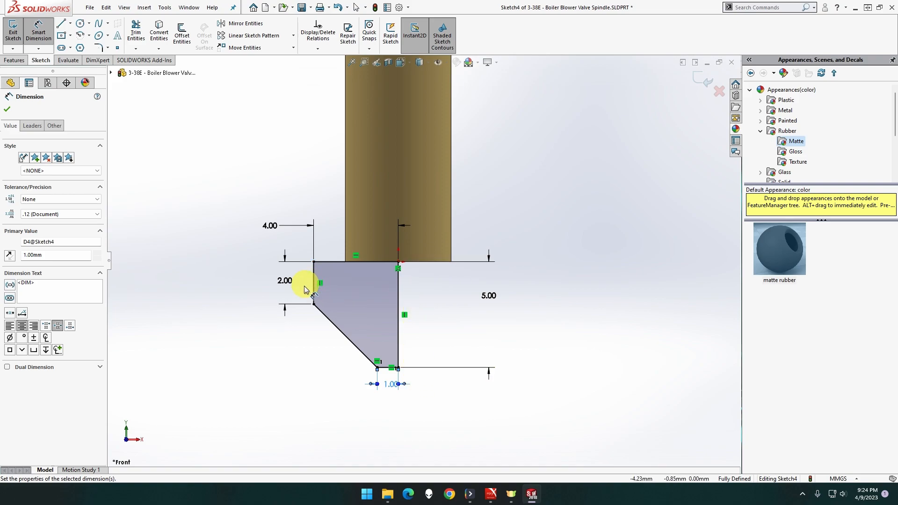
mouse_move(341, 235)
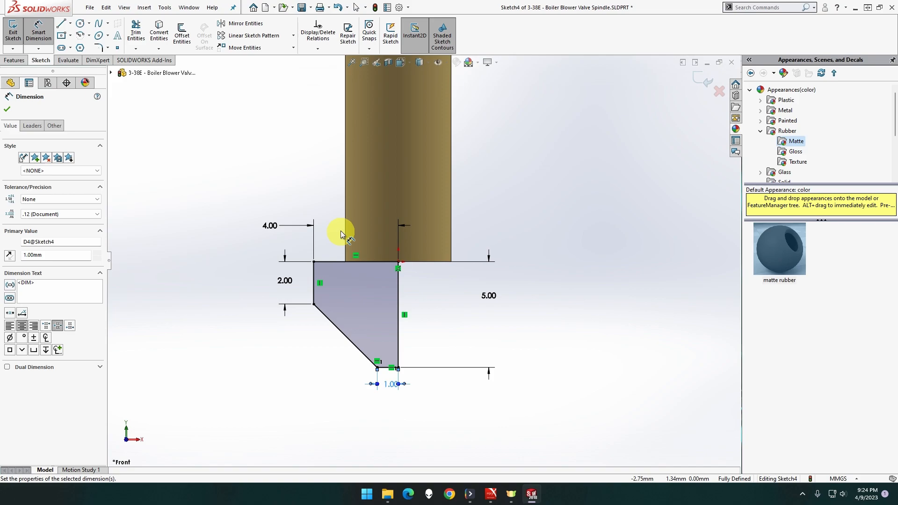
left_click(14, 60)
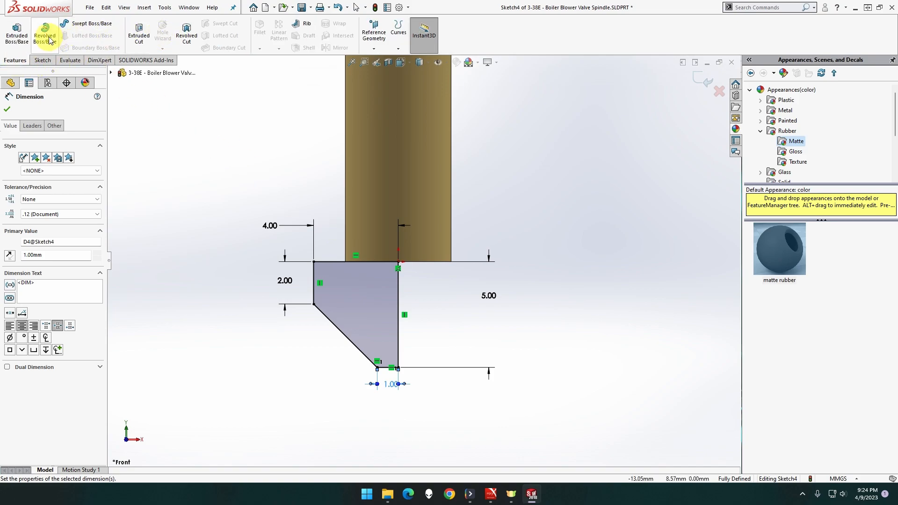
- Revolve the profile 360° about the centre line into the conical collar Revolve1
left_click(44, 35)
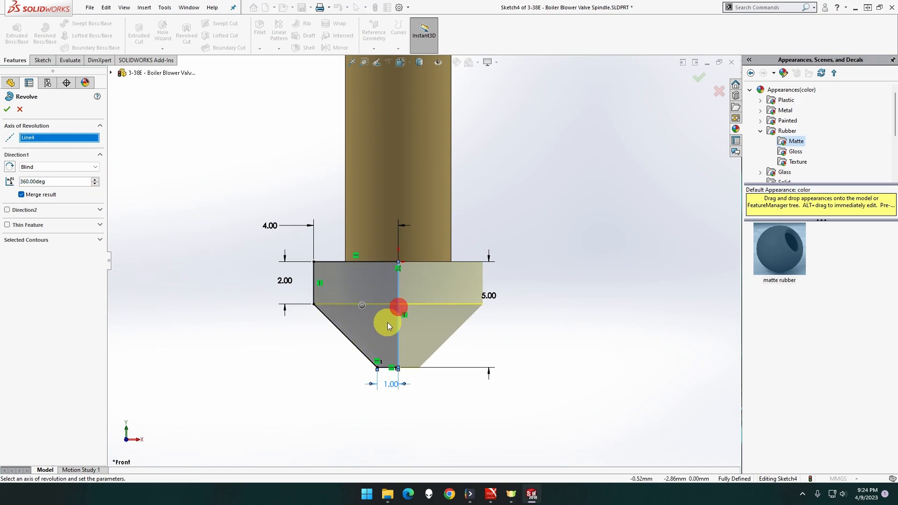
left_click(6, 109)
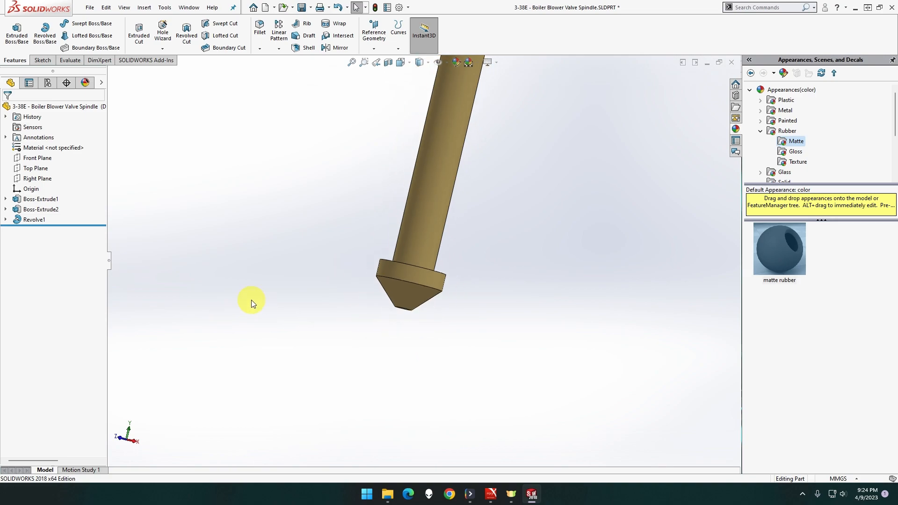
left_click(352, 62)
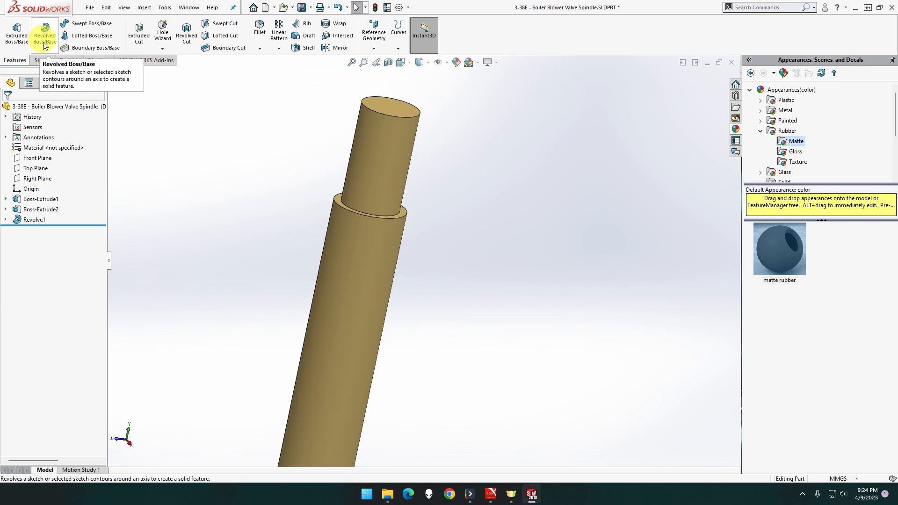
- Start a Thread feature and choose the M4x0.7 thread size
left_click(163, 48)
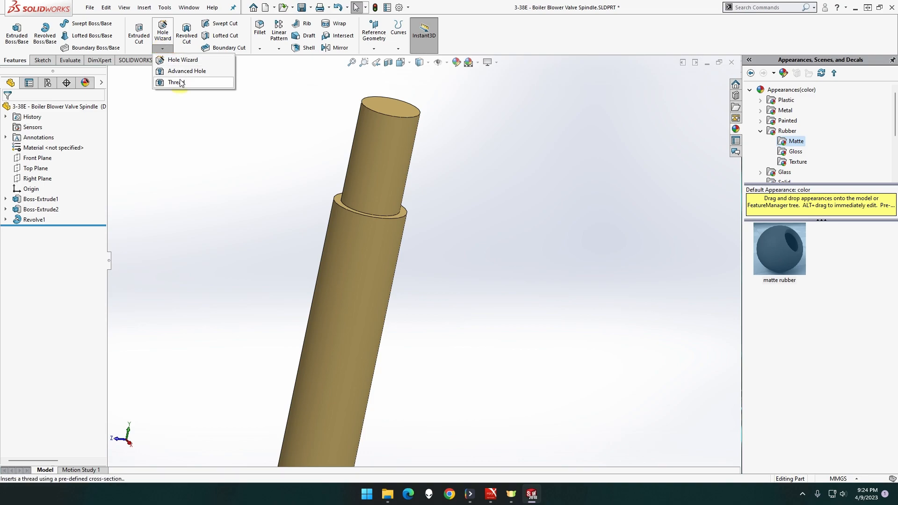
left_click(176, 82)
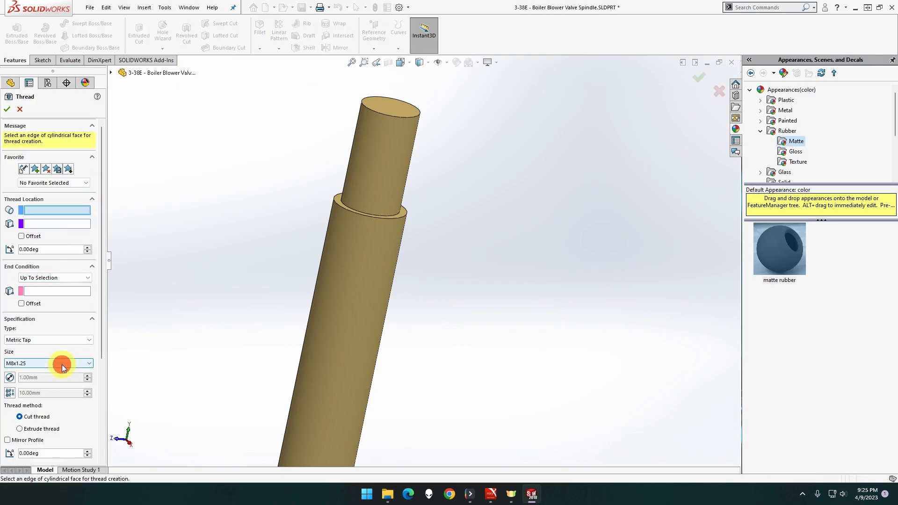
left_click(62, 363)
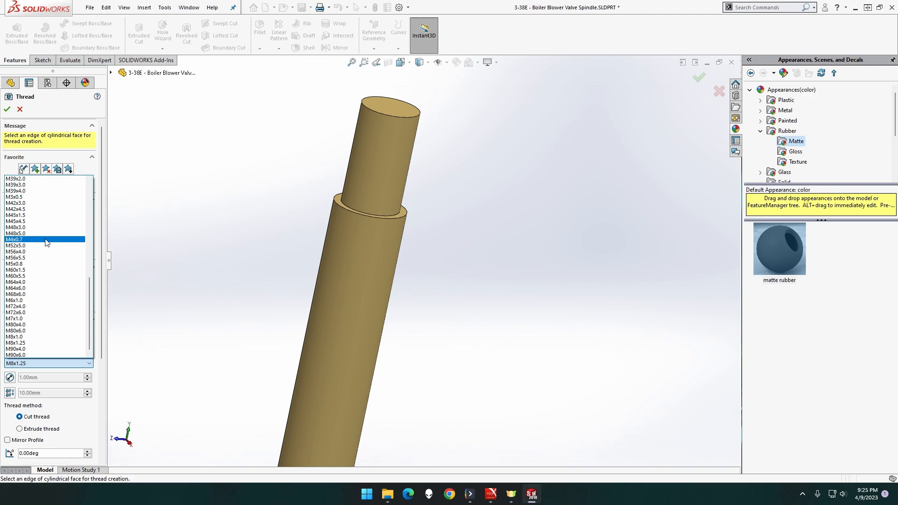
left_click(16, 239)
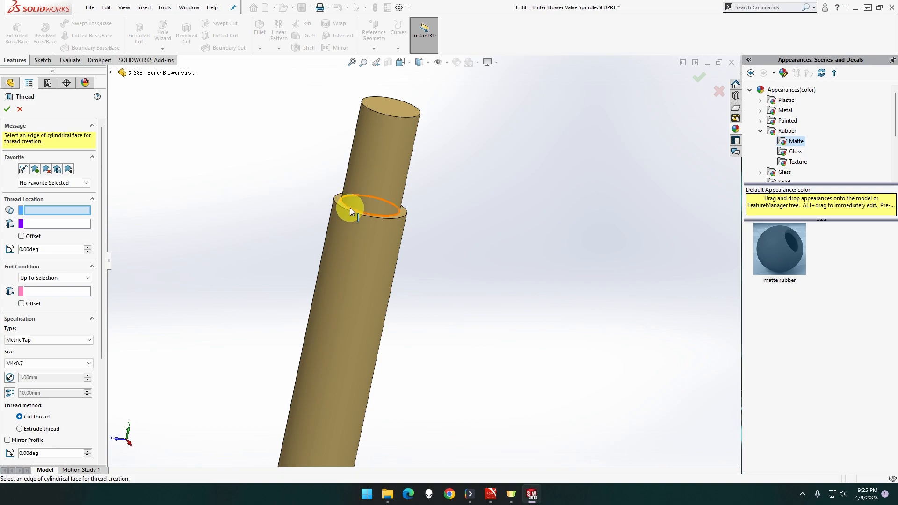
- Run the thread from the step edge to the top edge, extruded and trimmed, as Thread1
left_click(351, 208)
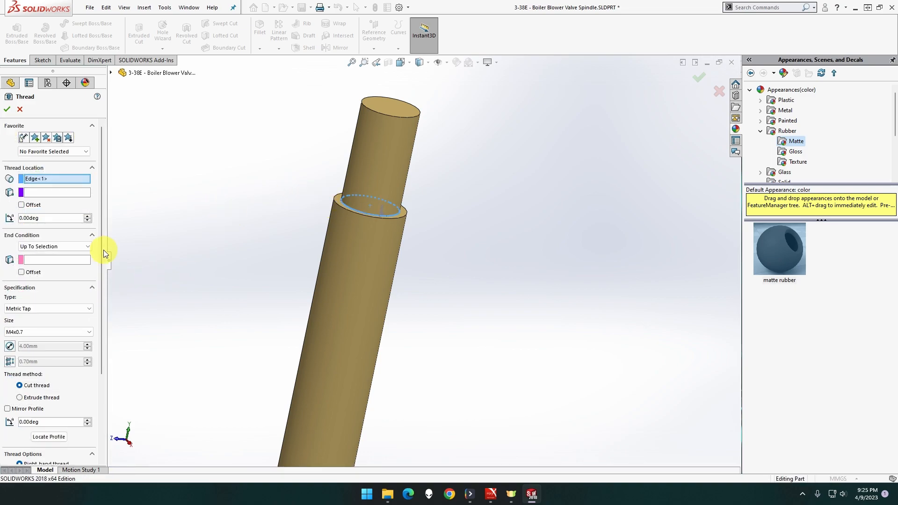
mouse_move(77, 265)
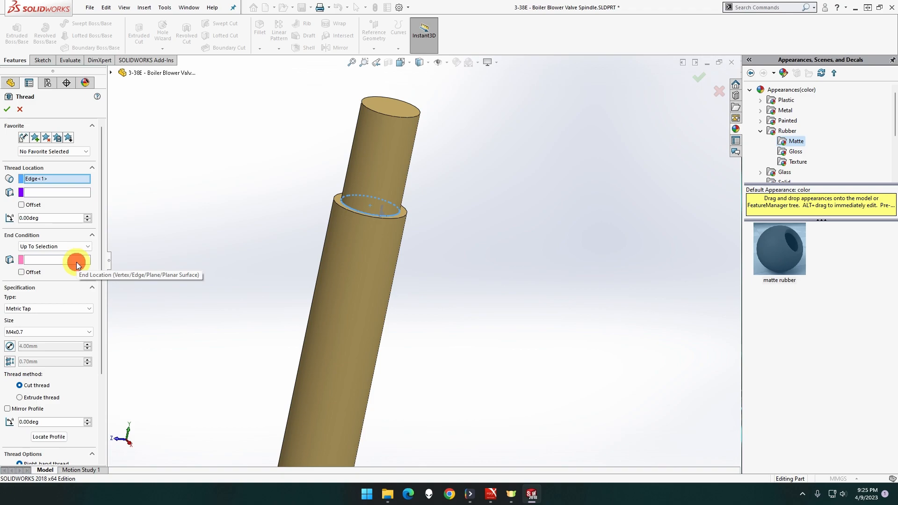
mouse_move(49, 262)
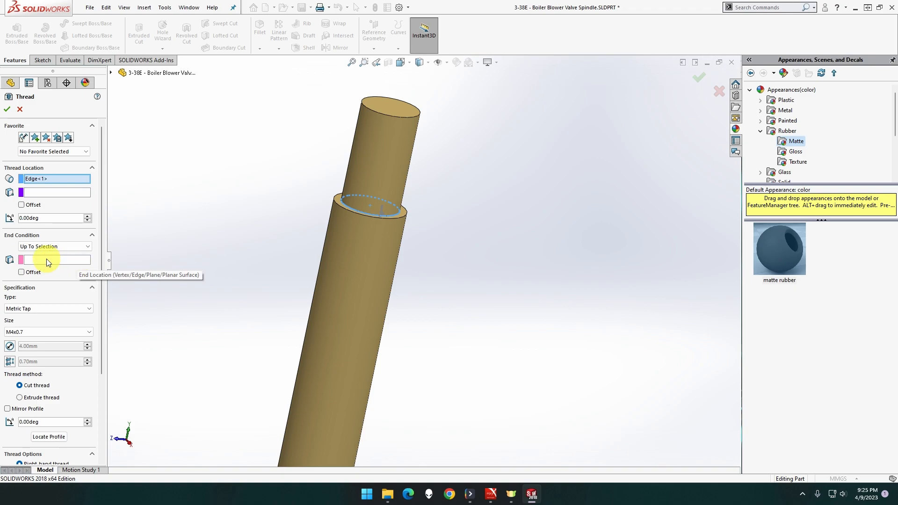
left_click(395, 112)
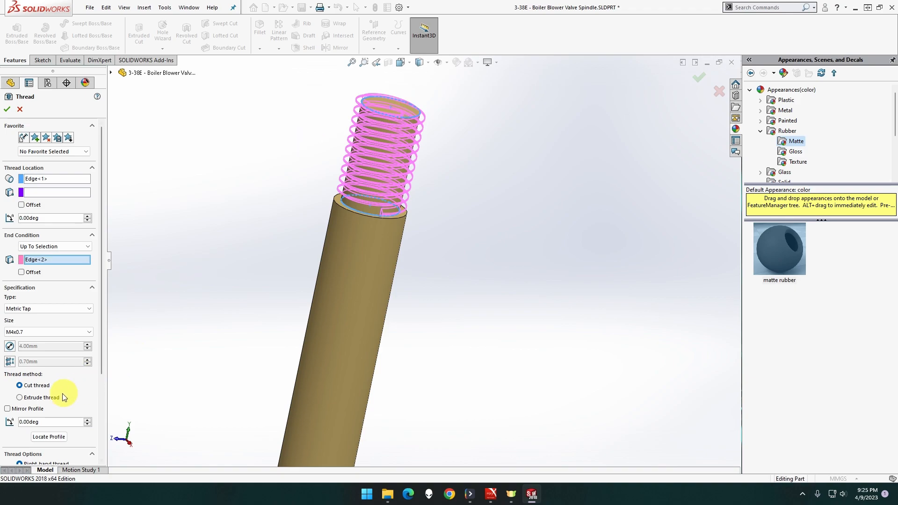
left_click(20, 397)
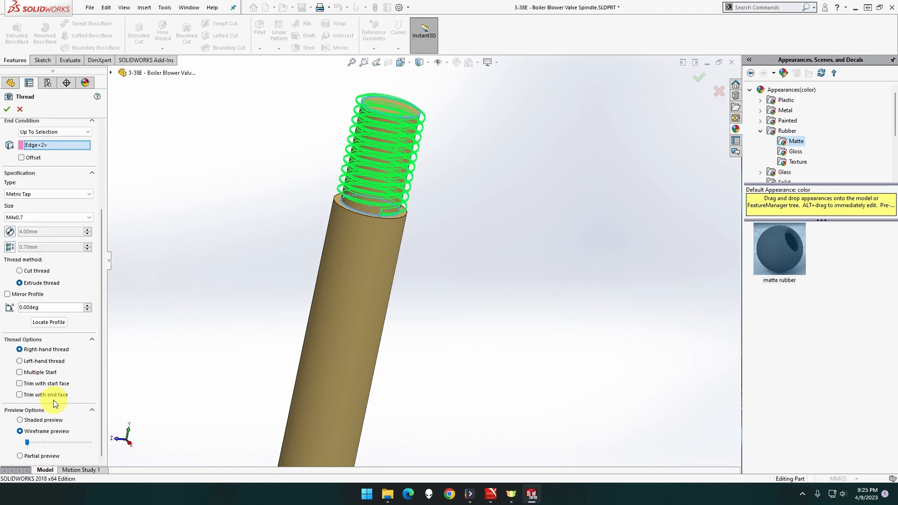
left_click(20, 395)
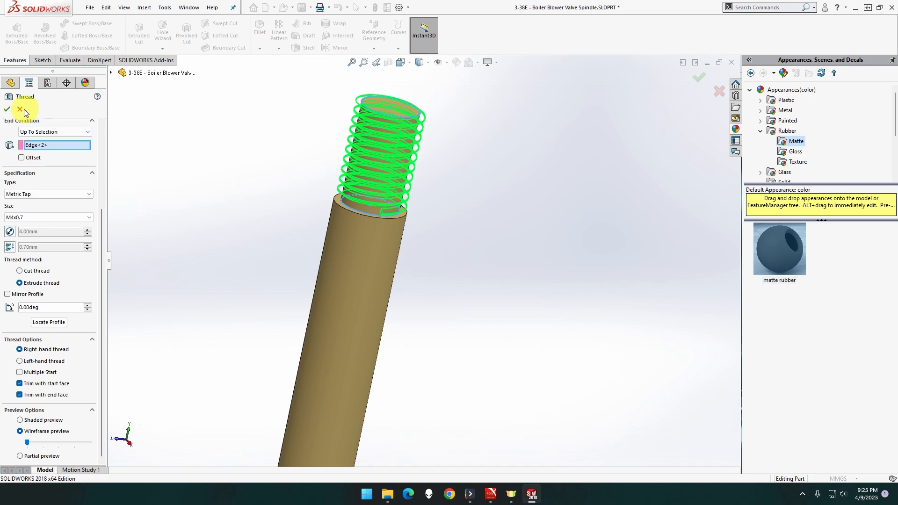
left_click(5, 108)
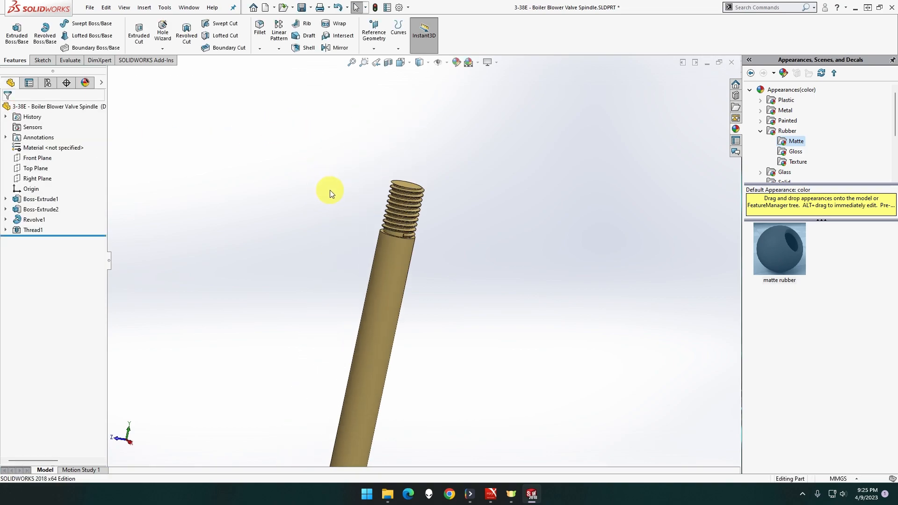
mouse_move(44, 34)
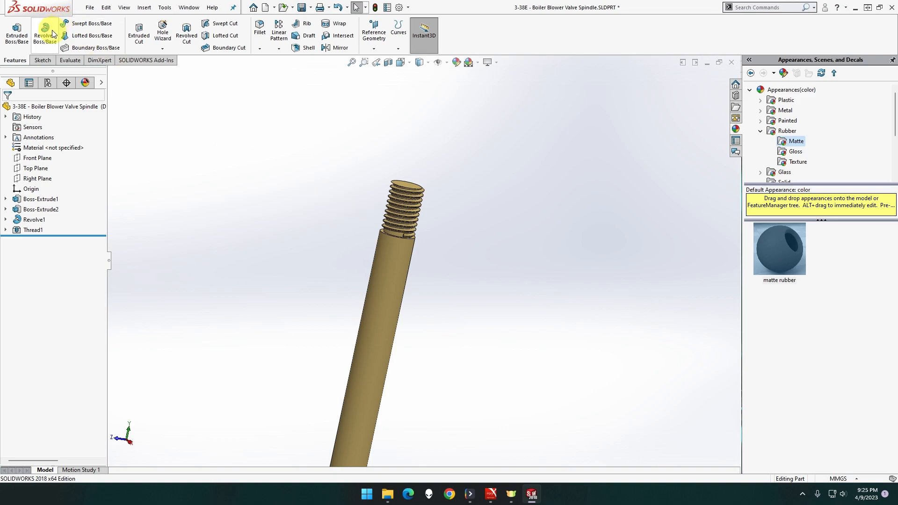
- Start a new thread from the collar top edge with a 9.00mm start offset
left_click(161, 49)
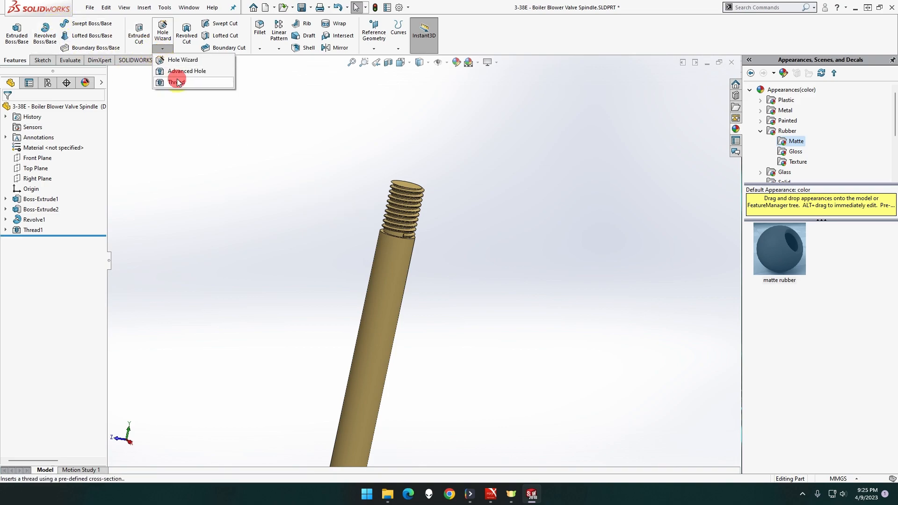
left_click(175, 82)
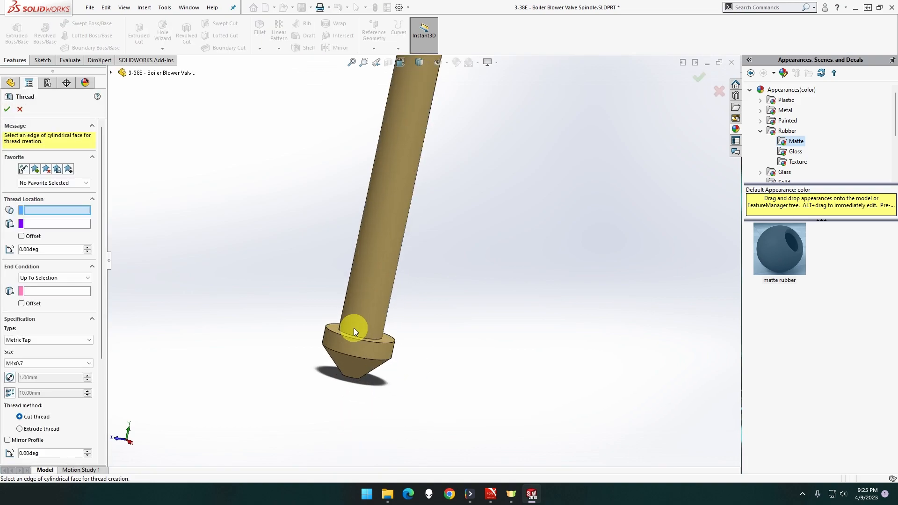
left_click(354, 331)
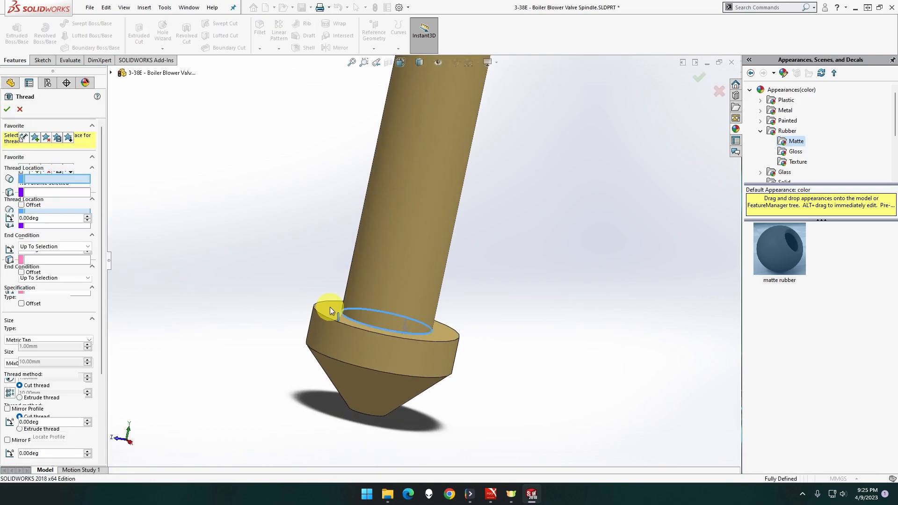
left_click(336, 314)
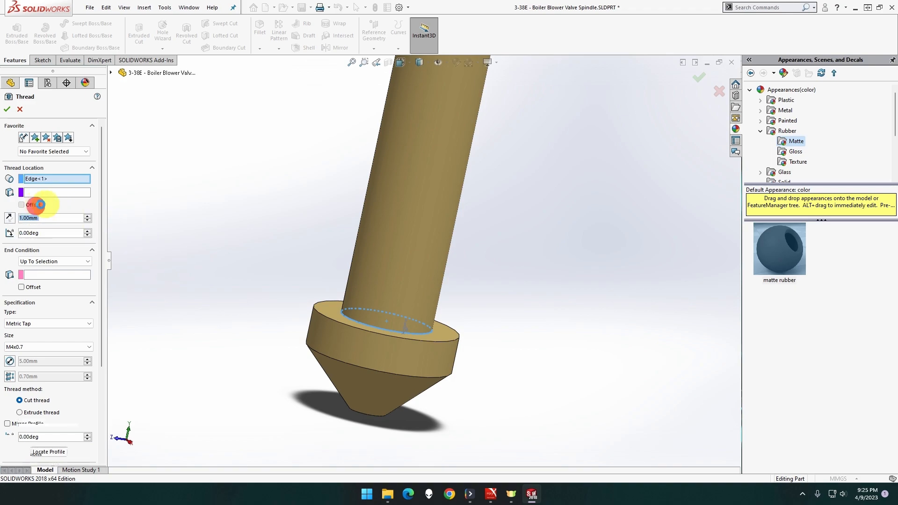
left_click(21, 205)
type("35")
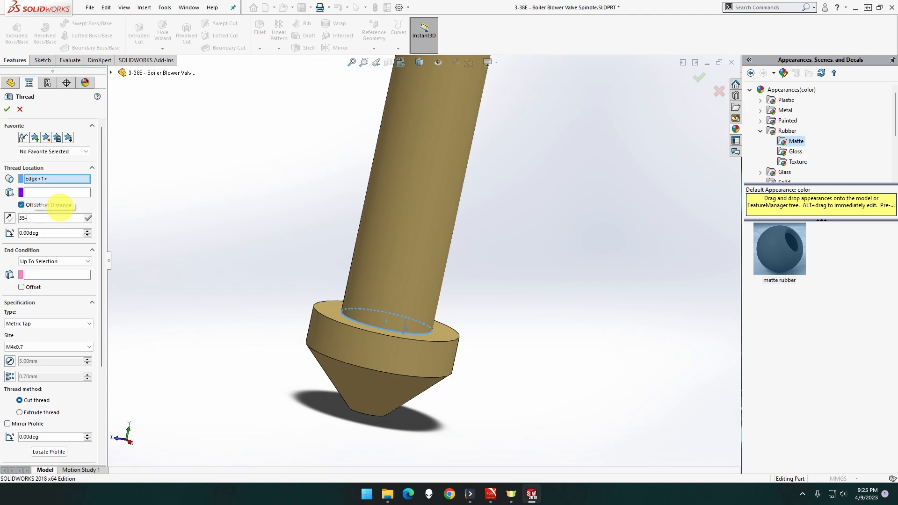
type("9.00mm")
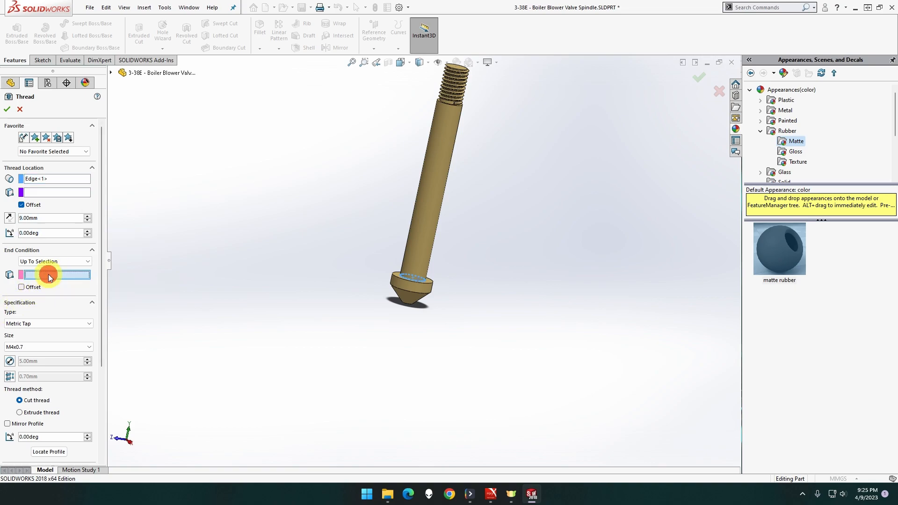
- End the thread at the shaft step edge, make it extruded with start and end faces trimmed, and confirm
scroll("up", 3)
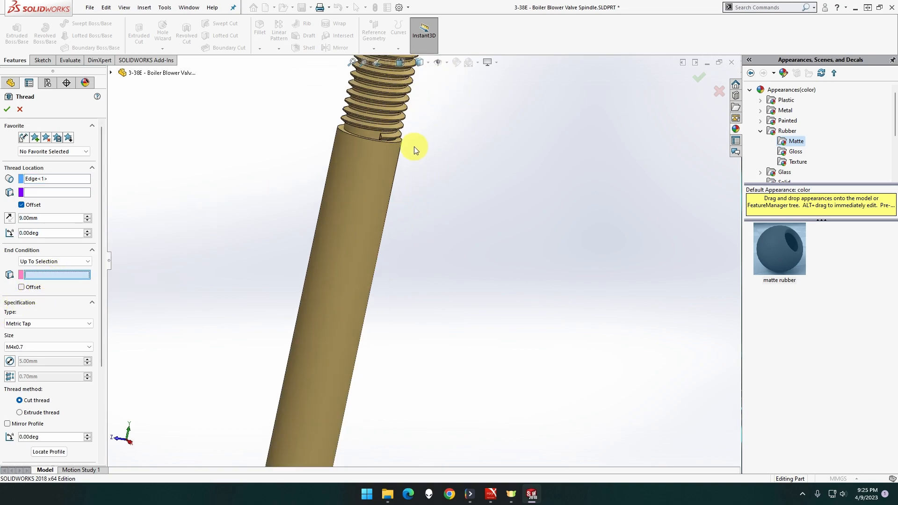
left_click(415, 146)
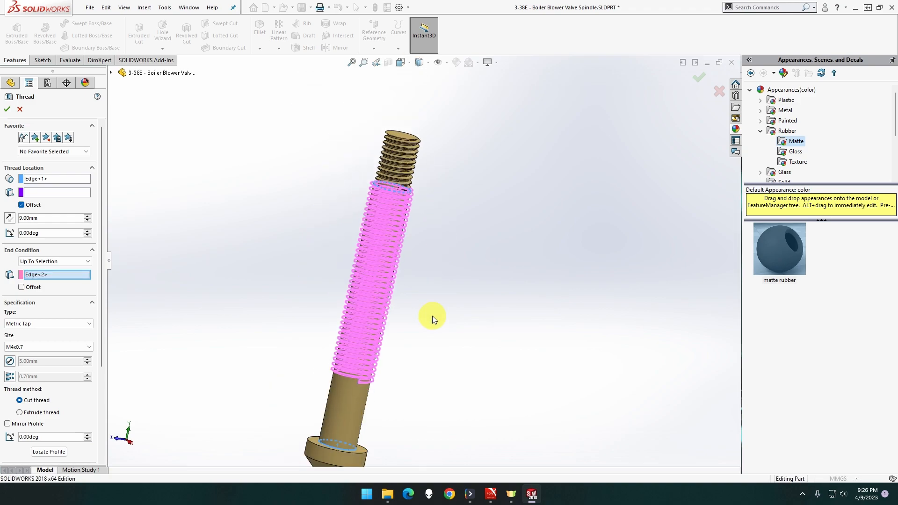
mouse_move(52, 412)
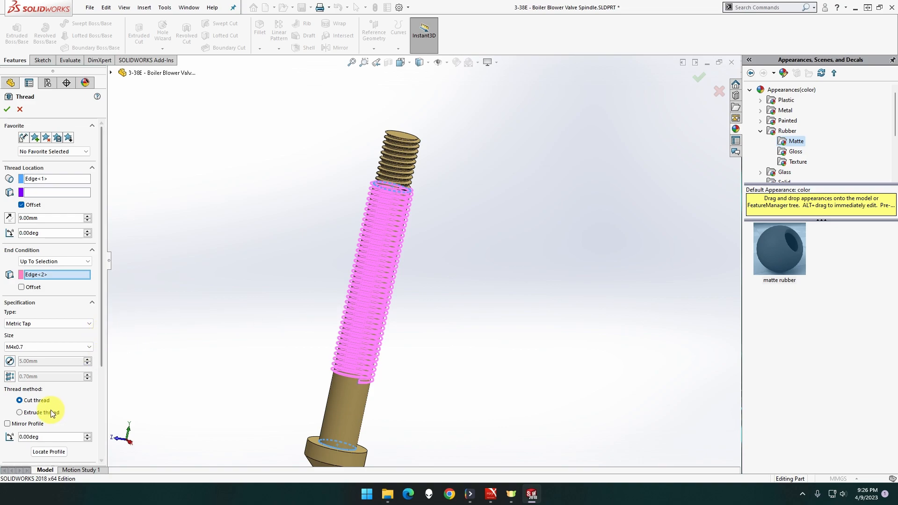
left_click(19, 412)
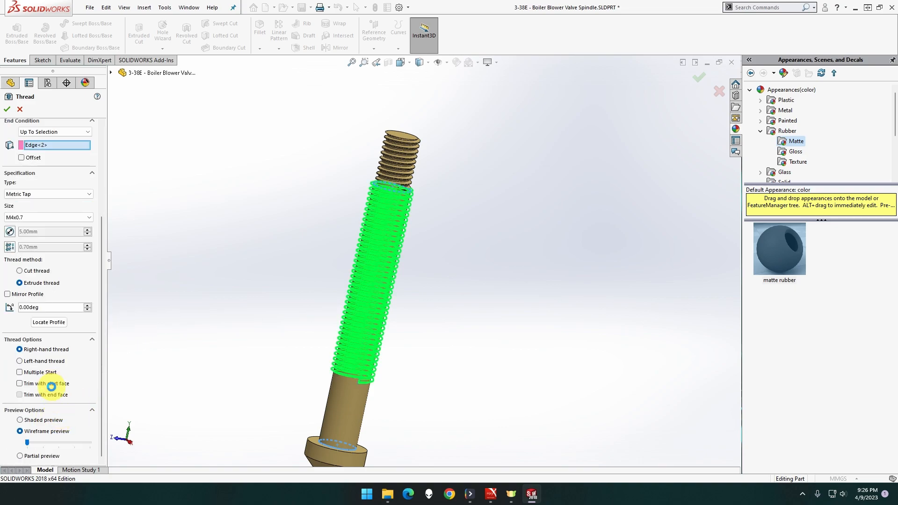
left_click(20, 395)
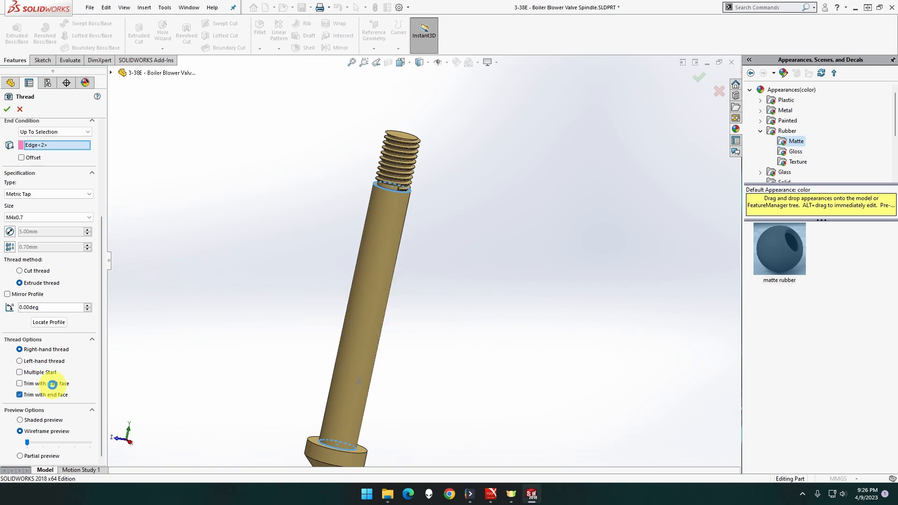
left_click(20, 383)
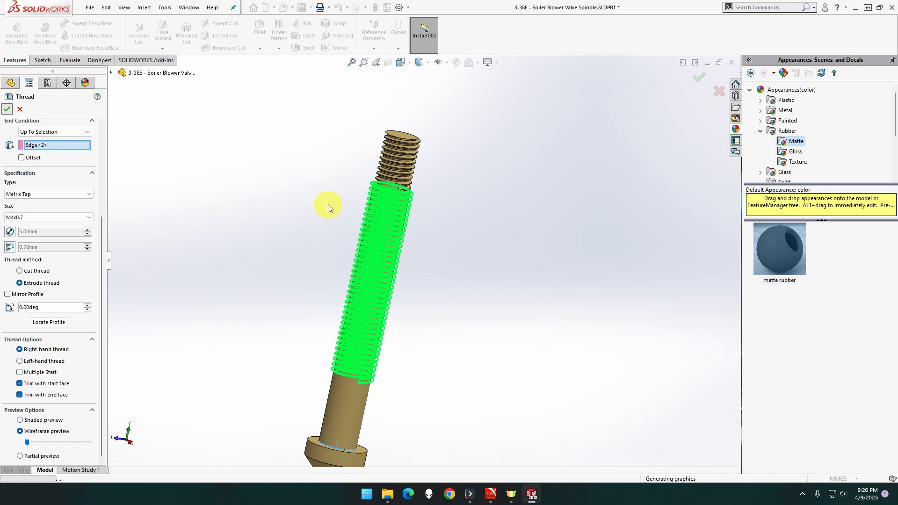
left_click(6, 108)
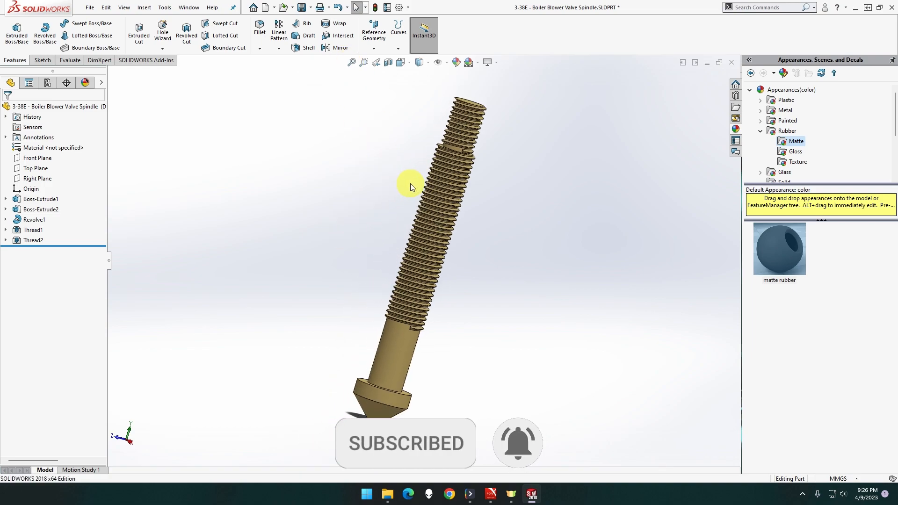
mouse_move(240, 211)
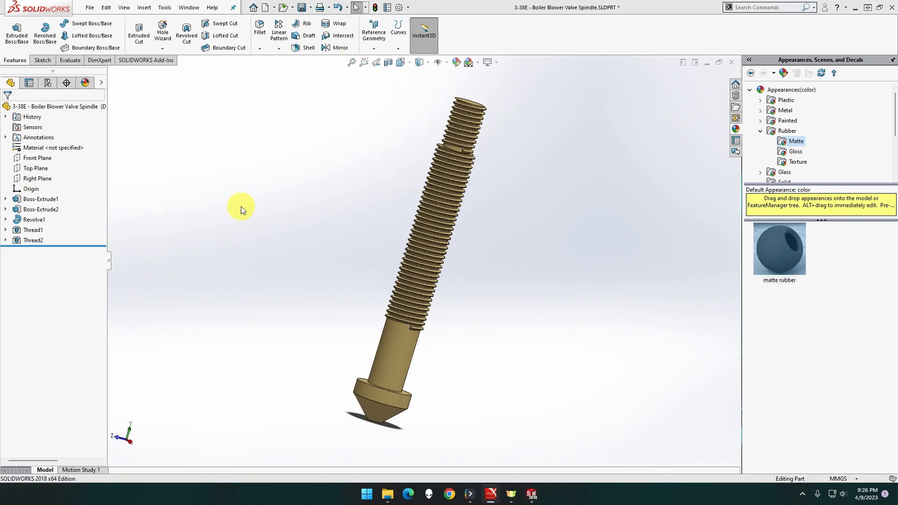
mouse_move(208, 207)
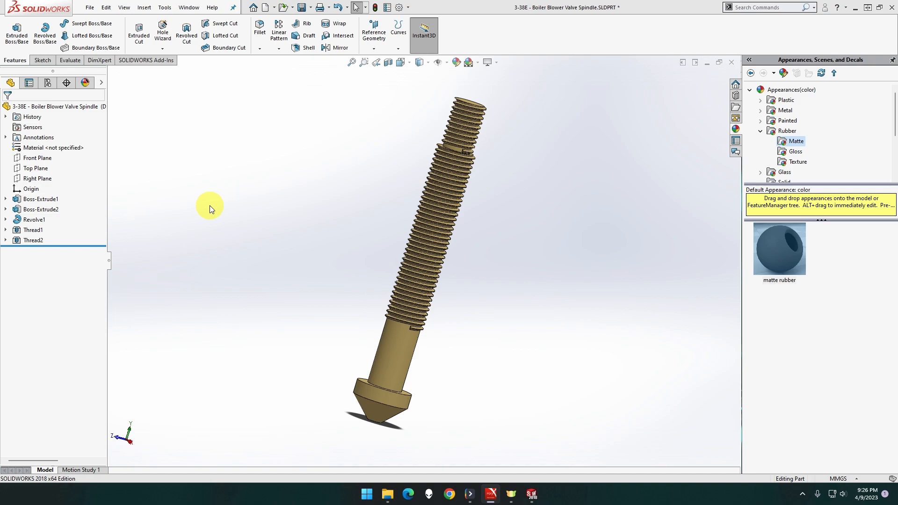
mouse_move(501, 229)
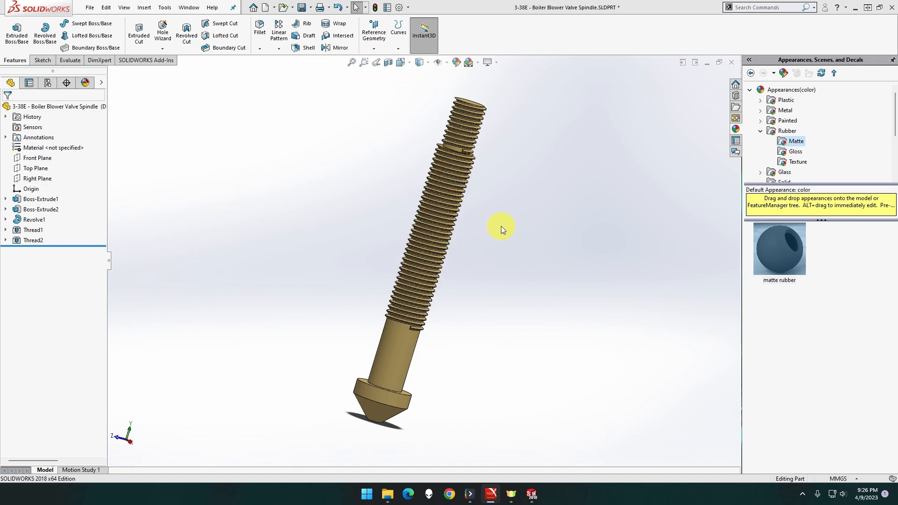